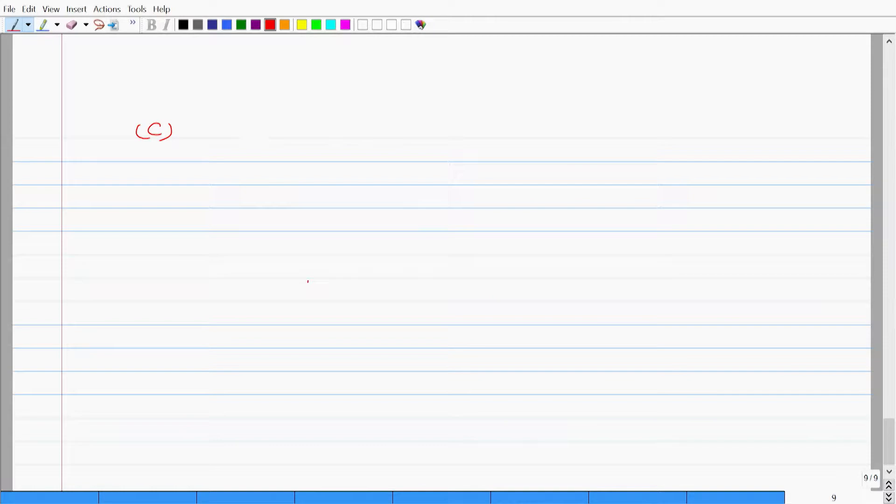
# - Handwrite item (C) in red: return period of an event is computed, linked to service life
pyautogui.moveTo(243, 129); pyautogui.dragTo(294, 129)
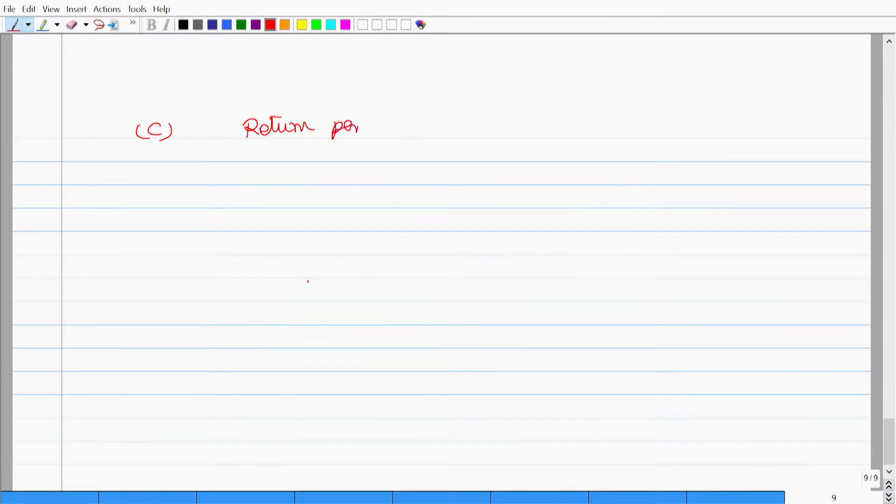
pyautogui.moveTo(359, 125); pyautogui.dragTo(435, 129)
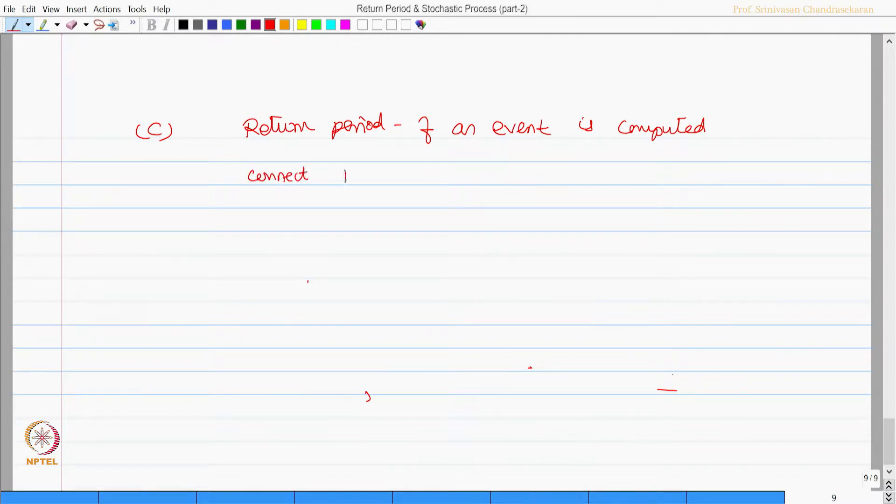
pyautogui.write('Return period- Service life of the structure')
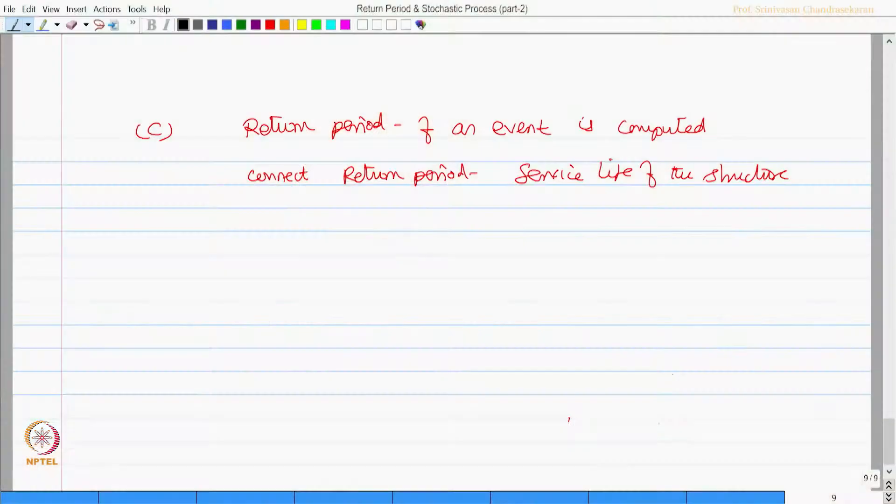
pyautogui.write('Ra')
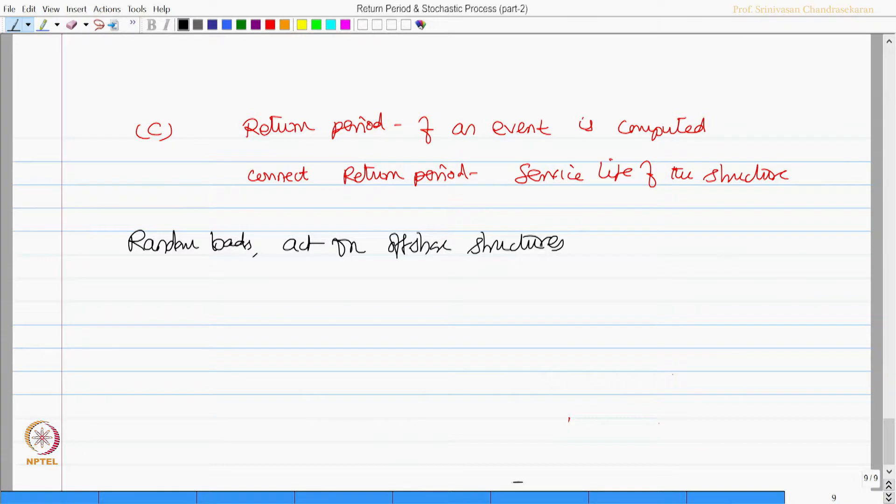
# - Note in black that random loads are associated with mean return period, and design loads are classified as characteristic
pyautogui.moveTo(577, 243); pyautogui.dragTo(655, 243)
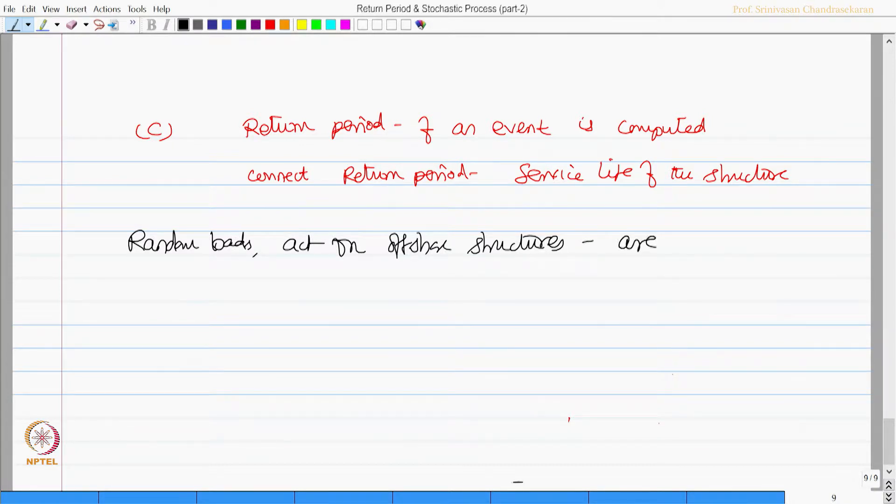
pyautogui.write('associated with')
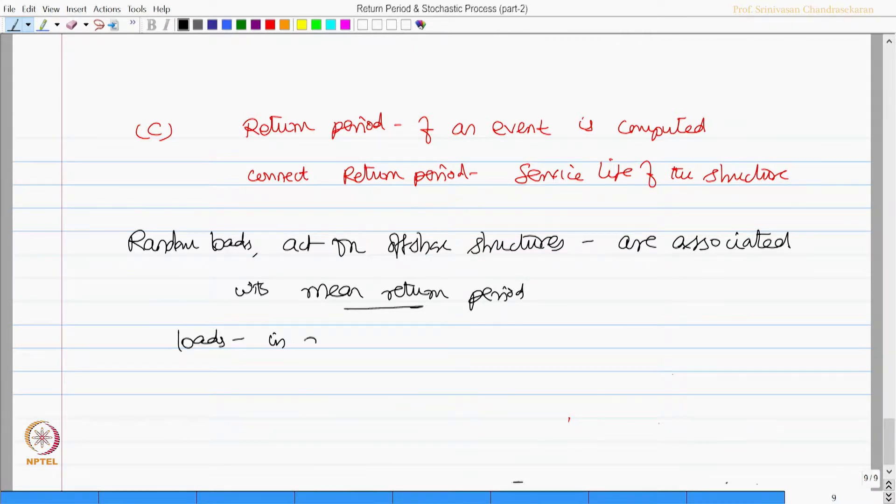
pyautogui.write('design are')
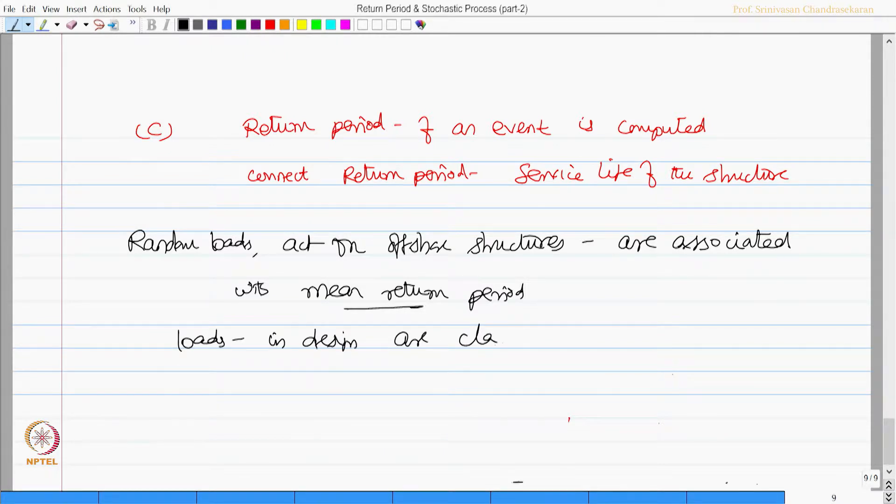
pyautogui.write('classified')
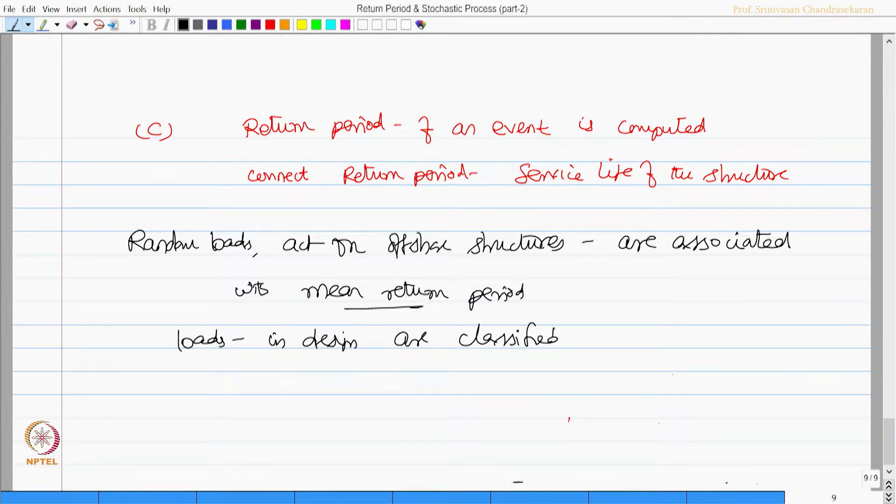
pyautogui.moveTo(578, 337); pyautogui.dragTo(674, 337)
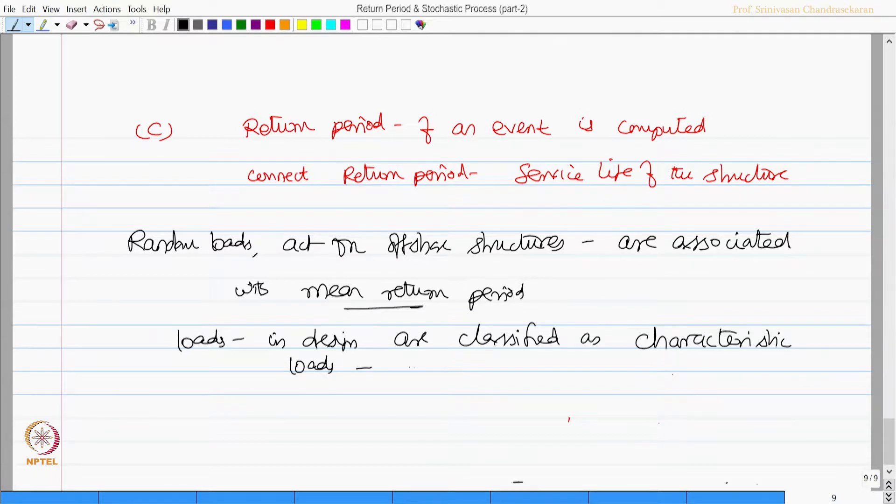
# - Add that characteristic loads carry an accepted probability of exceedance, then insert a new page
pyautogui.write('gener')
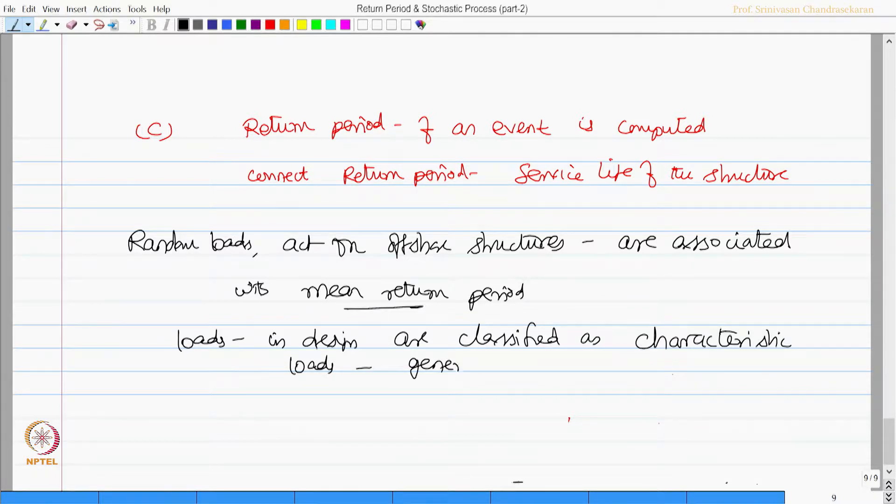
pyautogui.write('generally associated with')
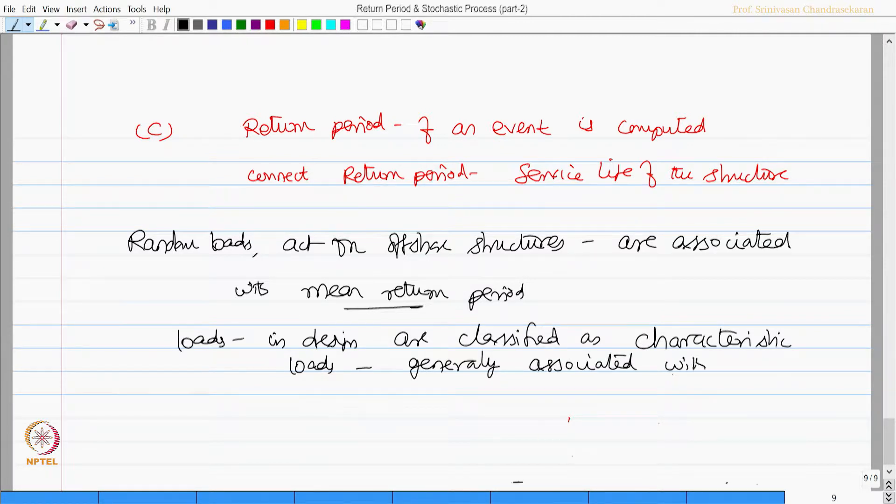
pyautogui.write('a pre-acceptan')
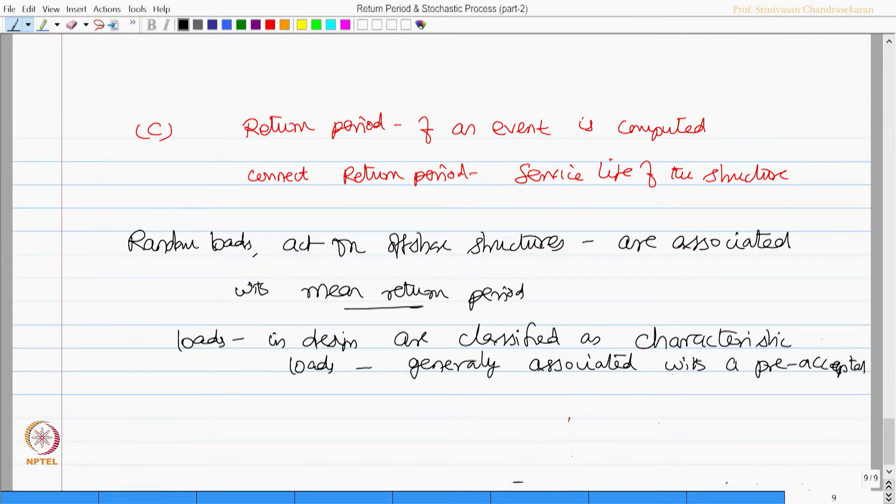
pyautogui.write('level 7')
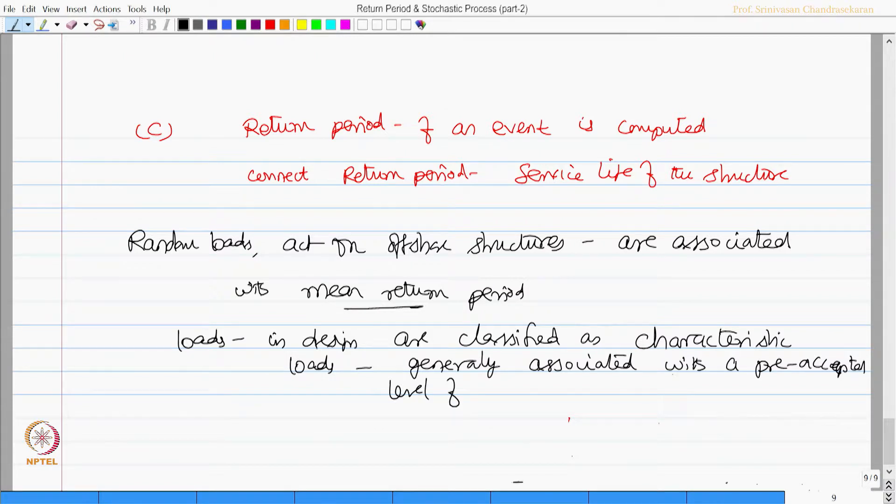
pyautogui.write('prob f')
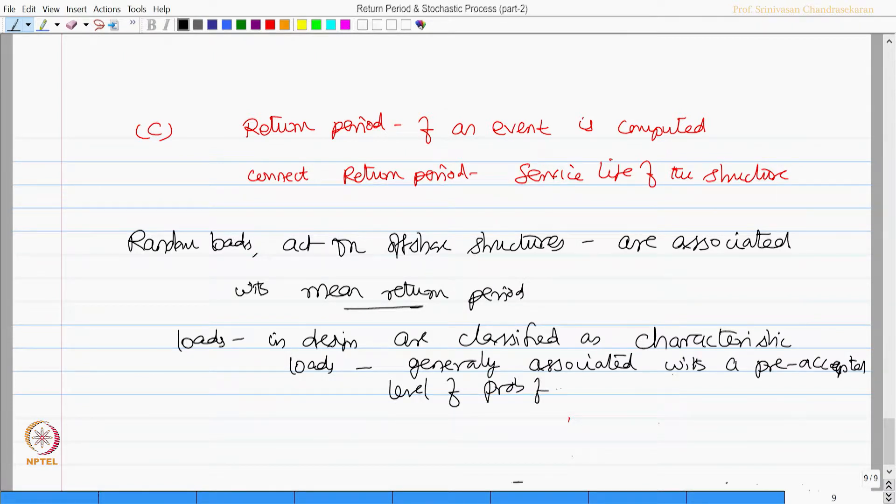
pyautogui.moveTo(548, 392); pyautogui.dragTo(637, 391)
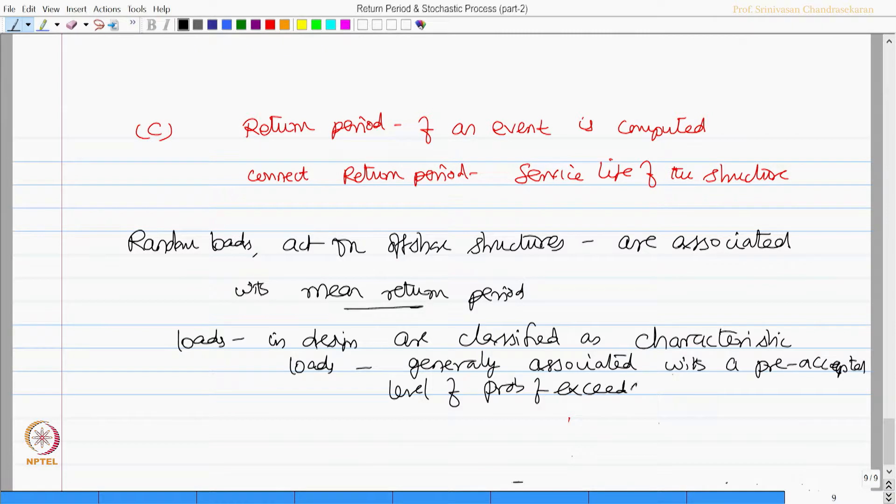
pyautogui.click(887, 494)
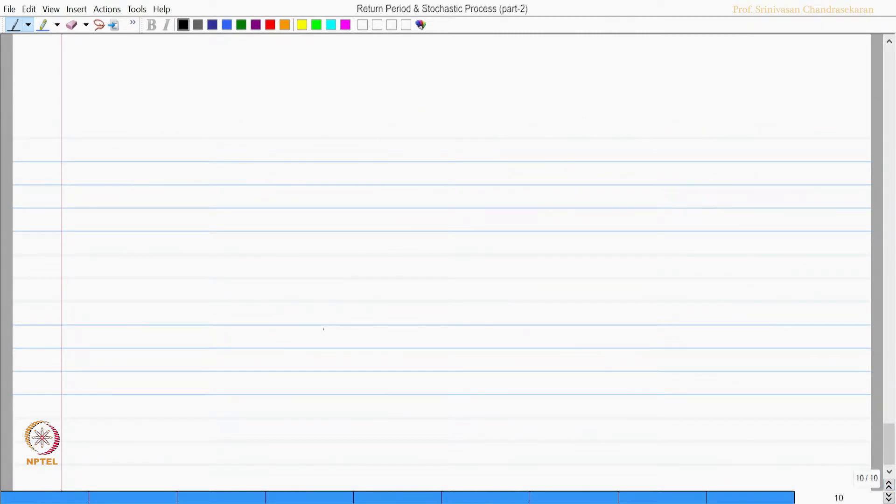
# - On page 10, define mean return period as expected years b/w a given seasonal maximum occurring
pyautogui.moveTo(171, 125); pyautogui.dragTo(265, 128)
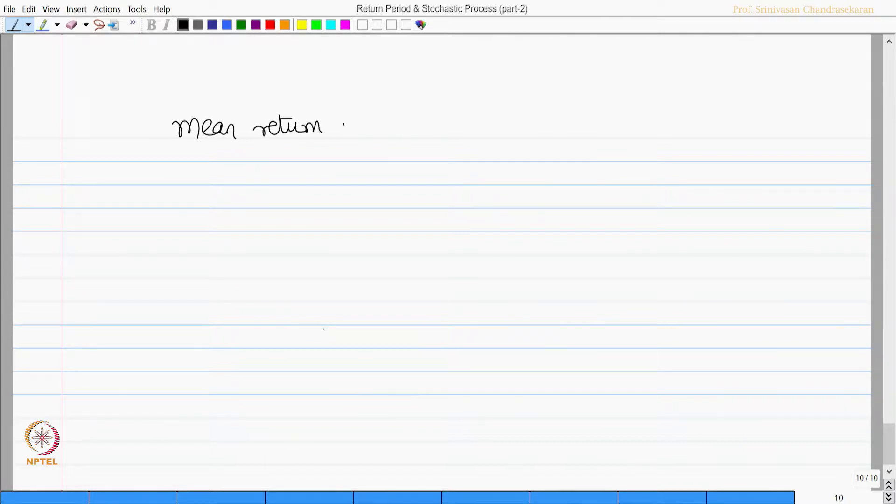
pyautogui.write('period')
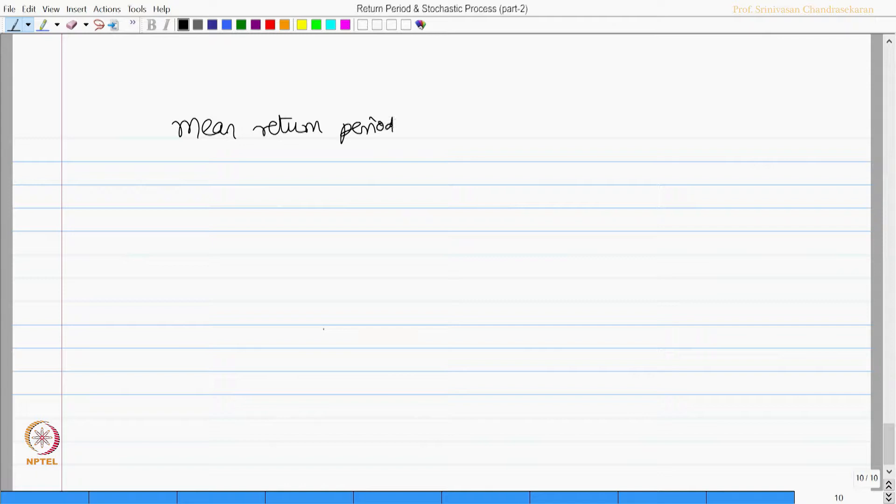
pyautogui.write('is')
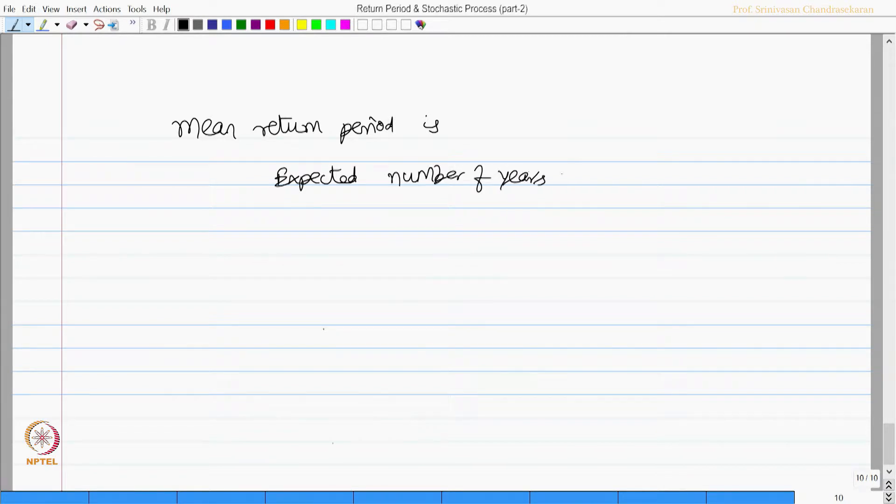
pyautogui.moveTo(565, 180); pyautogui.dragTo(609, 180)
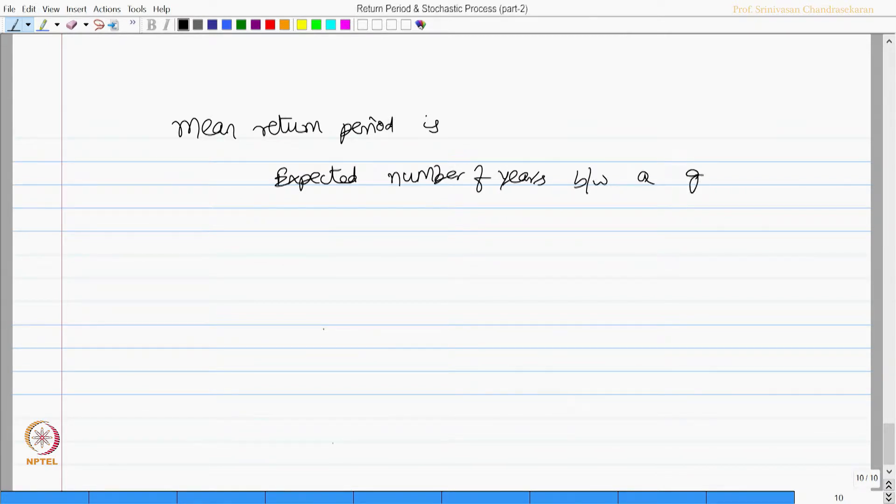
pyautogui.moveTo(674, 178); pyautogui.dragTo(783, 180)
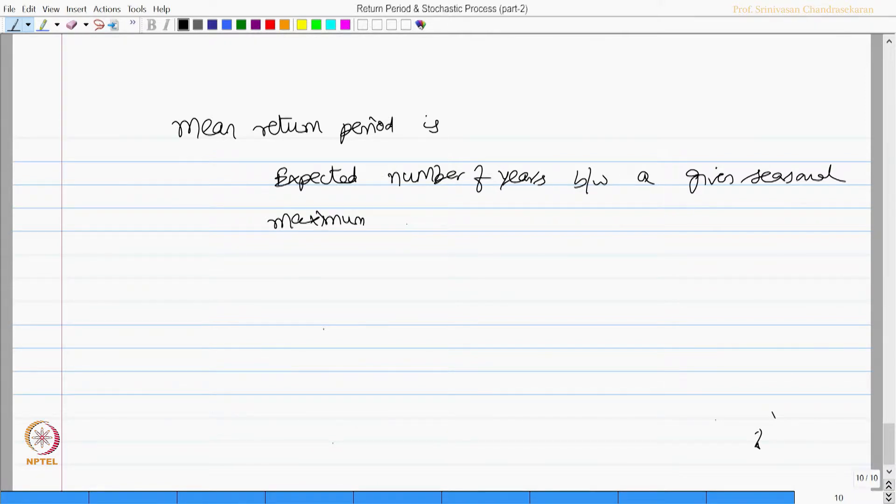
pyautogui.write('to occur')
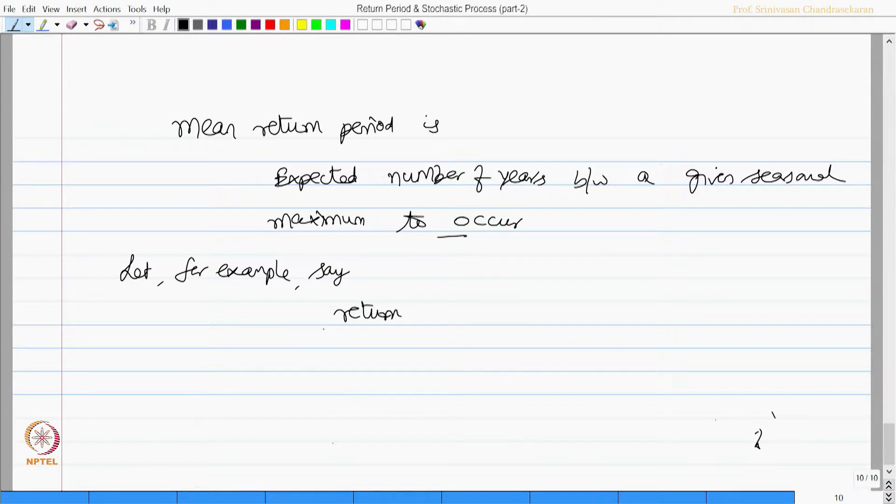
# - Explain a 50-year return period means the characteristic load occurs only once in 50 yrs; add page 11
pyautogui.write('period is 50 yrs.')
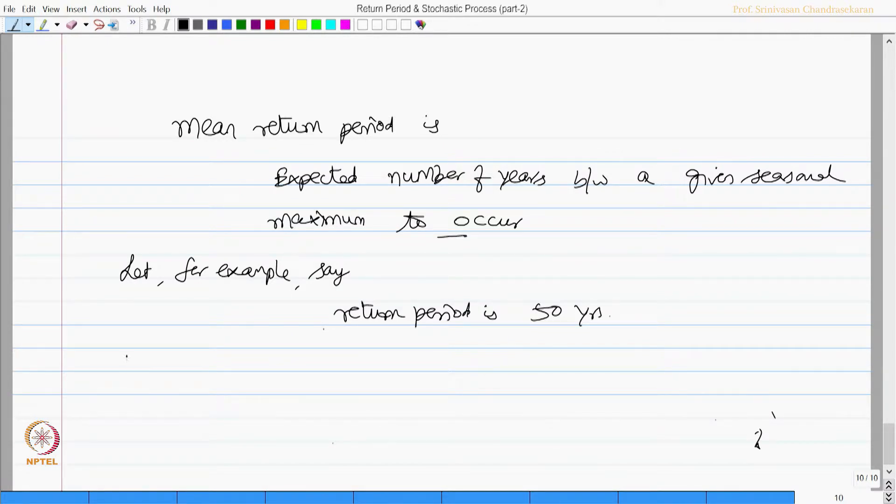
pyautogui.moveTo(114, 363); pyautogui.dragTo(197, 369)
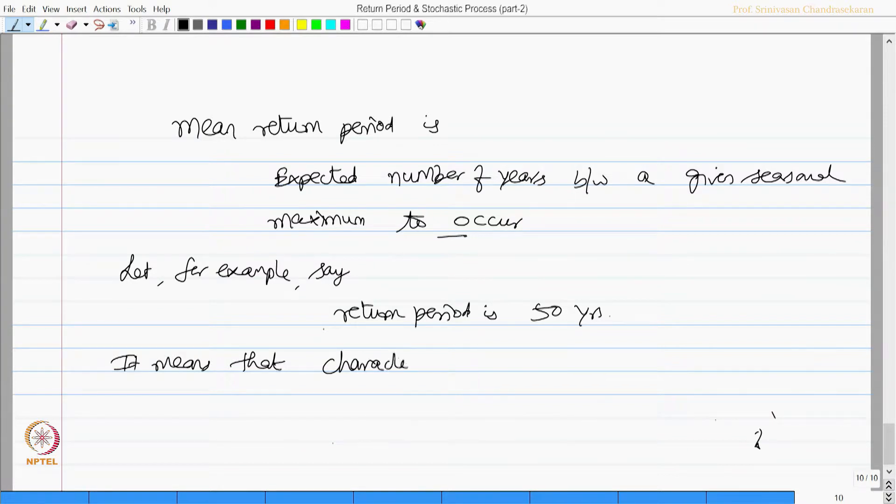
pyautogui.click(418, 362)
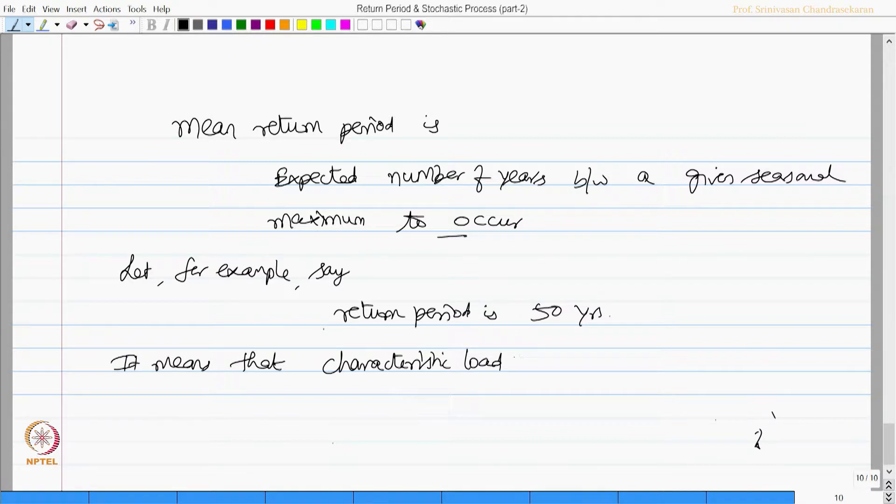
pyautogui.moveTo(526, 366); pyautogui.dragTo(611, 366)
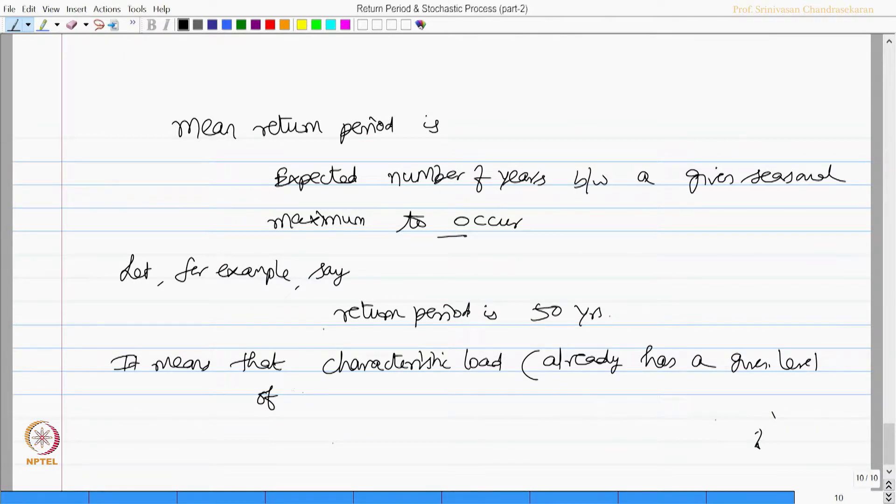
pyautogui.write('prob of exceedance) is expected t')
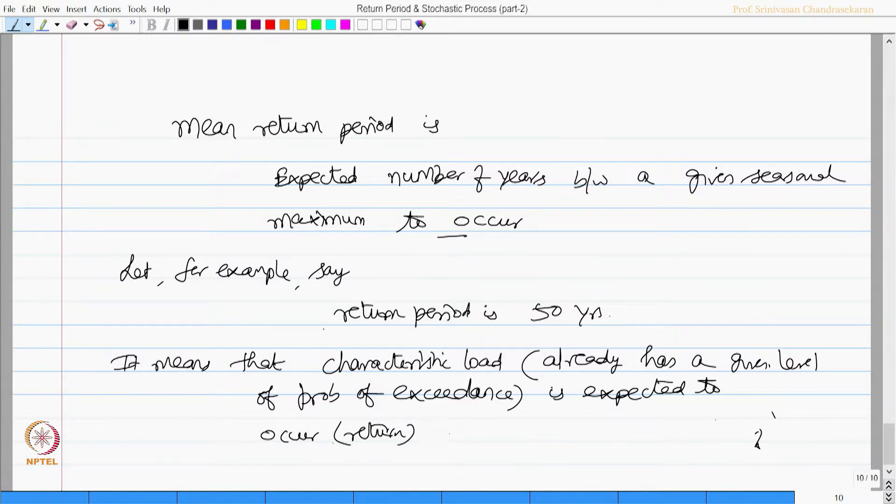
pyautogui.write('only once u')
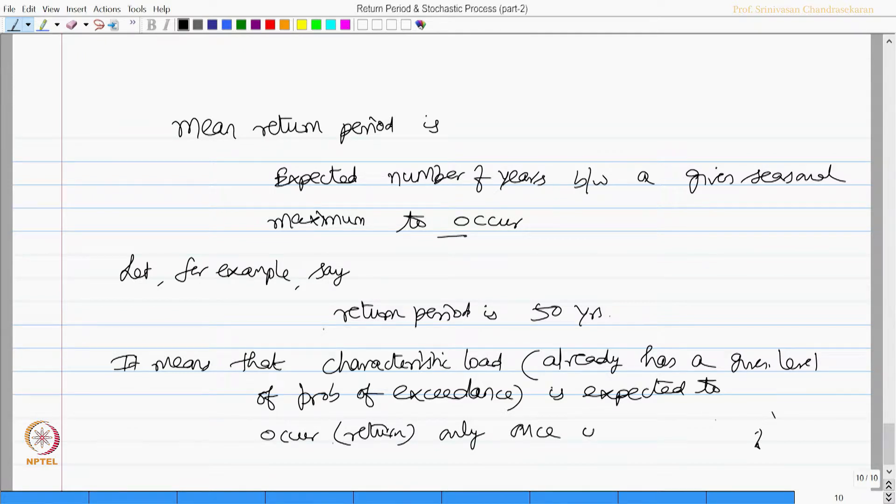
pyautogui.write('in 50 yrs')
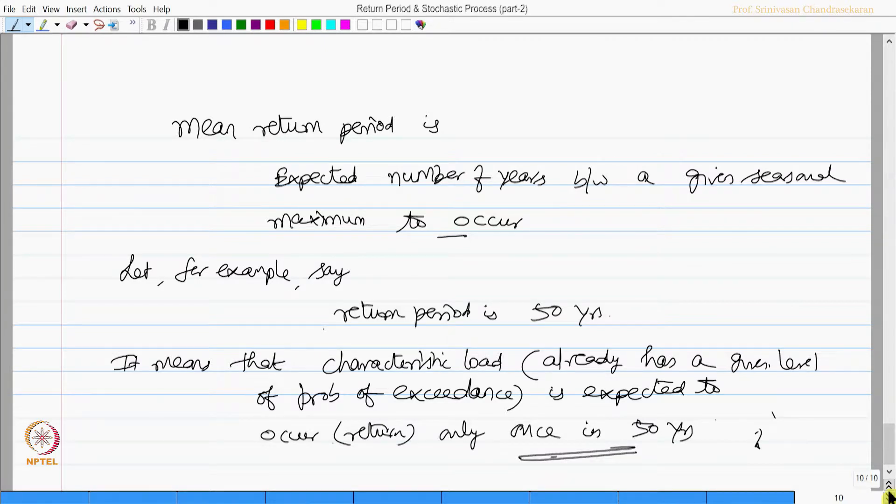
pyautogui.click(888, 473)
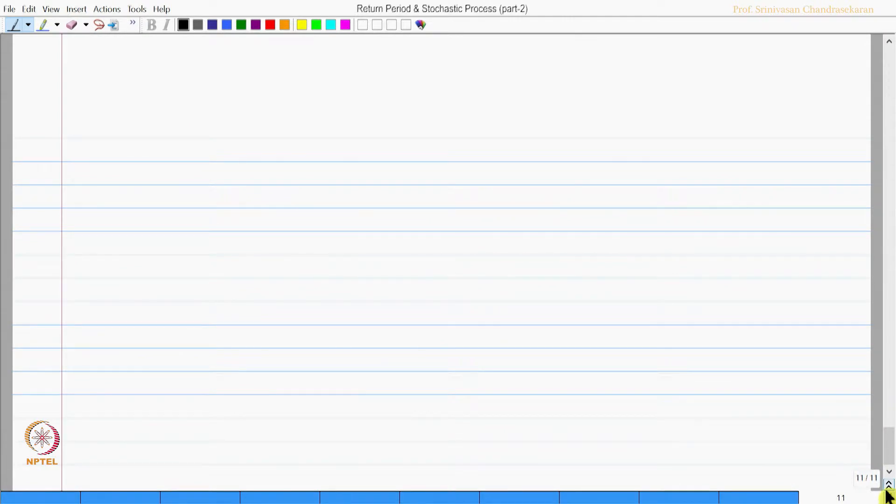
# - Define the inverse of return period as the probability of being exceeded in any one year
pyautogui.moveTo(146, 125); pyautogui.dragTo(189, 129)
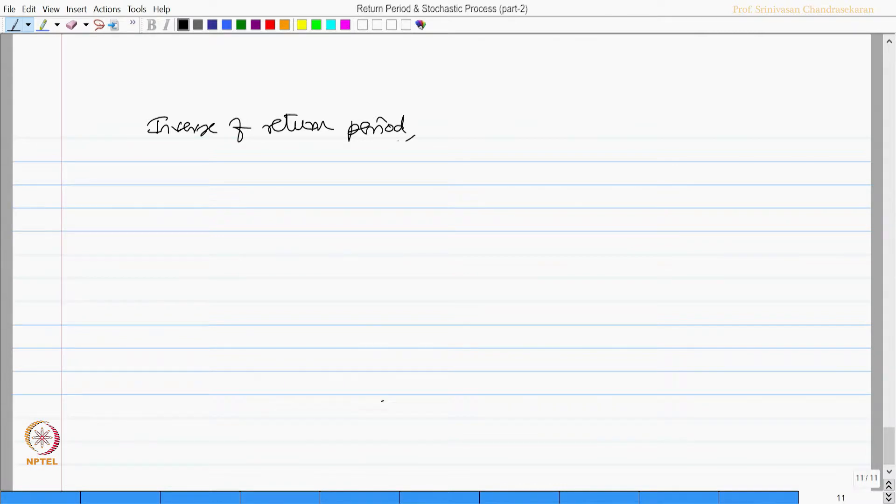
pyautogui.write('is the probability that')
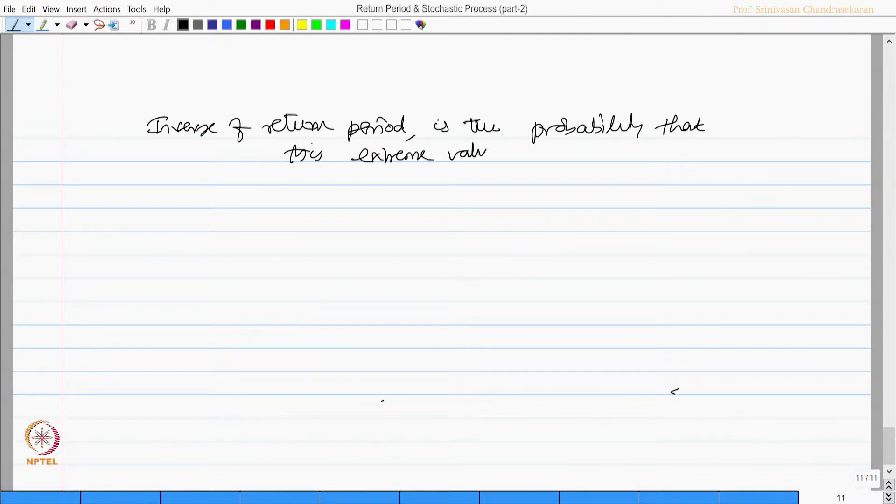
pyautogui.click(532, 151)
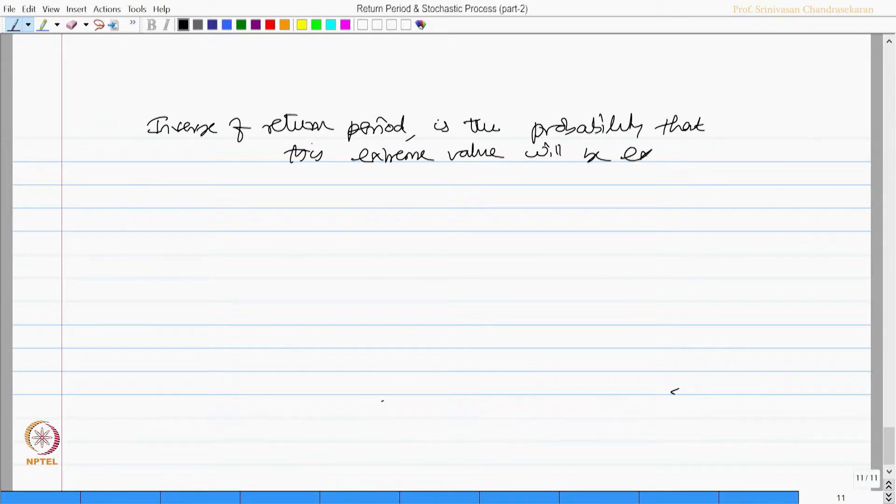
pyautogui.write('exceeded')
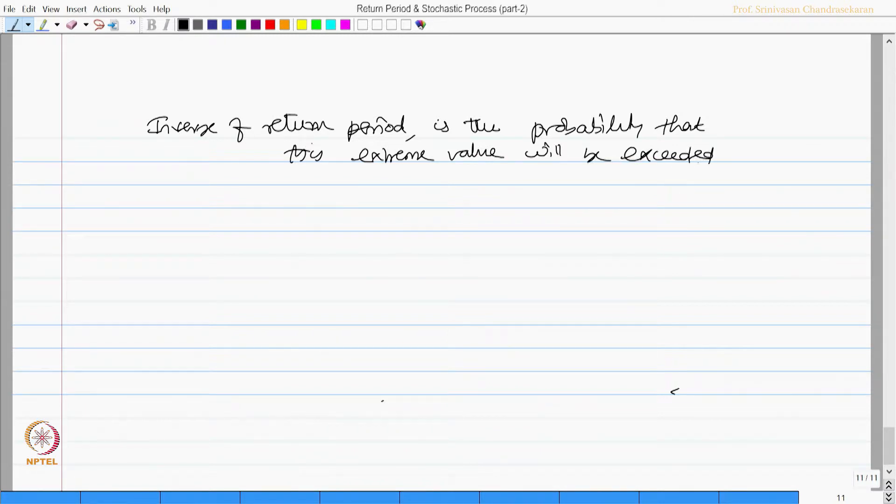
pyautogui.write('in')
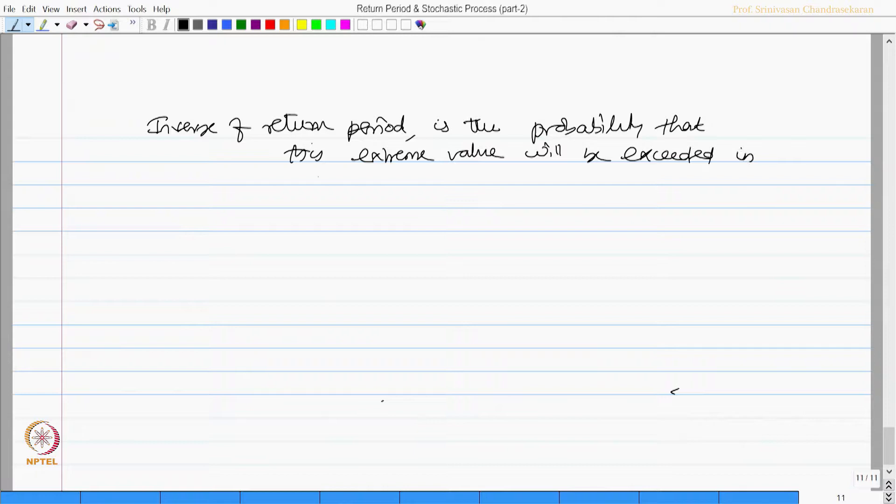
pyautogui.write('any o')
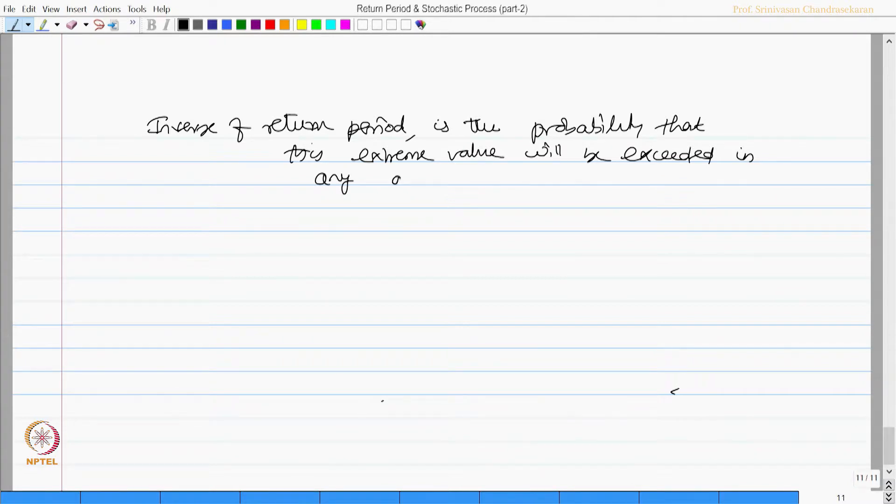
pyautogui.moveTo(394, 180); pyautogui.dragTo(488, 180)
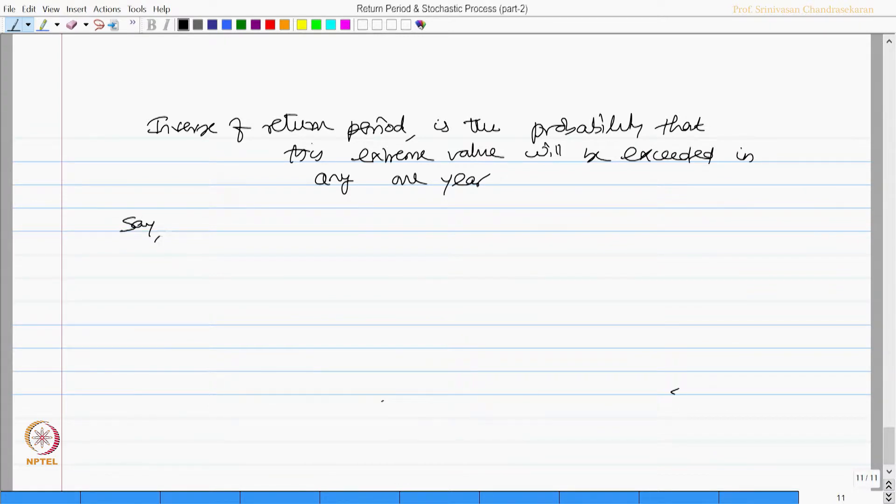
# - Begin the example line 'Say, for example, return period'
pyautogui.moveTo(171, 226); pyautogui.dragTo(255, 226)
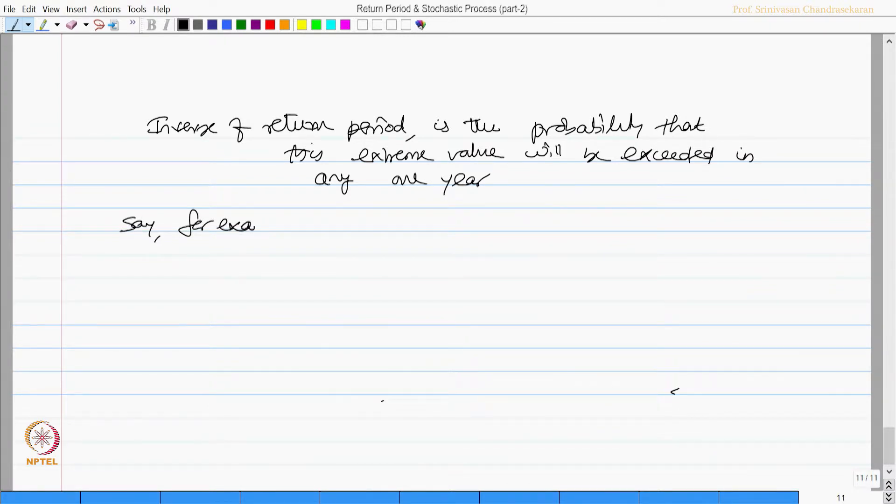
pyautogui.write('mple,')
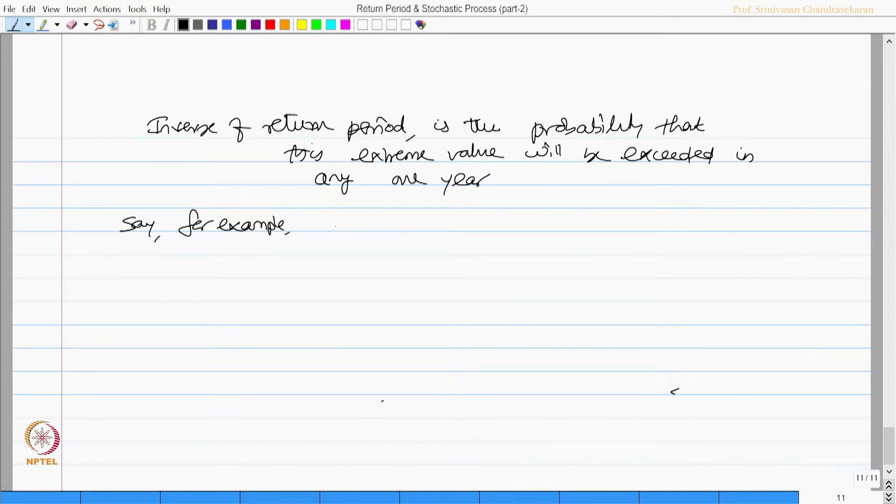
pyautogui.moveTo(331, 222); pyautogui.dragTo(394, 222)
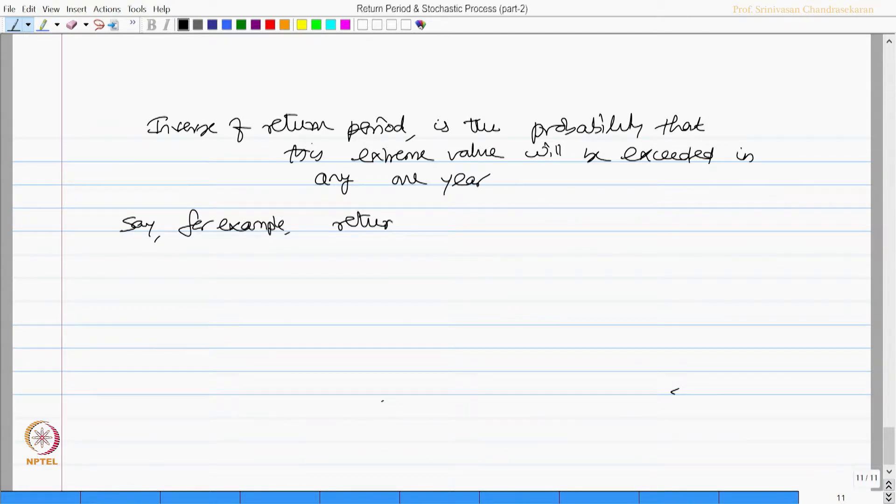
pyautogui.write('period')
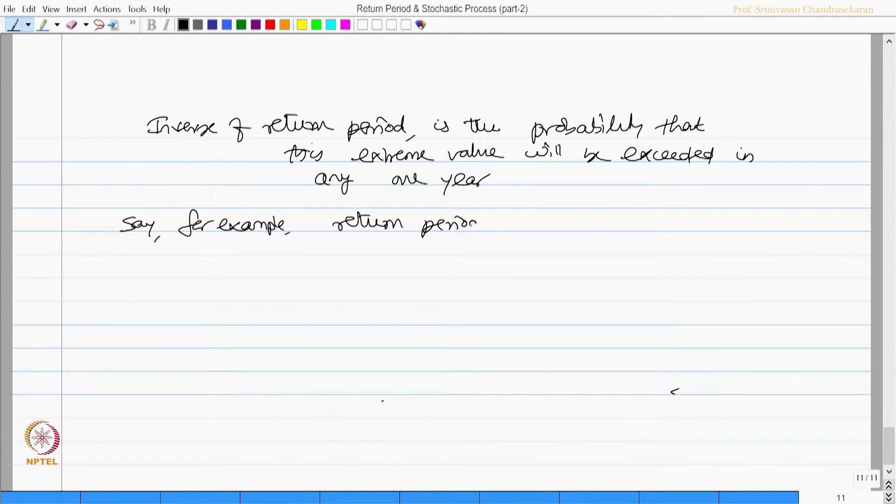
# - Write that return period is 100 yrs (wind load) and the characteristic value's yearly exceedance probability
pyautogui.write('is 100yrs. (wind load')
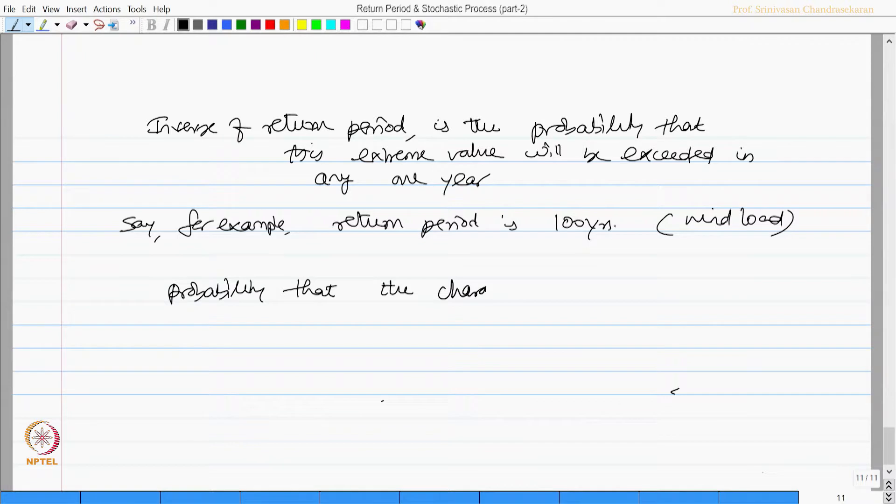
pyautogui.moveTo(469, 290); pyautogui.dragTo(531, 290)
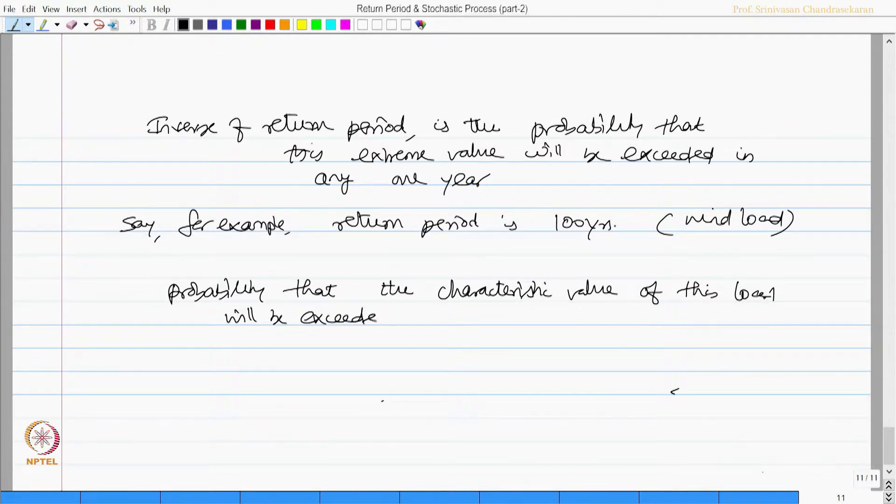
pyautogui.write('is ar')
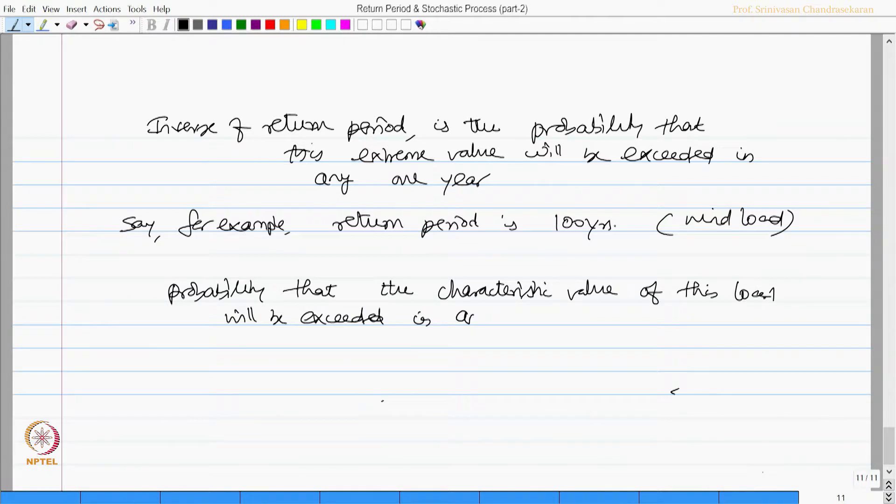
pyautogui.write('any one y')
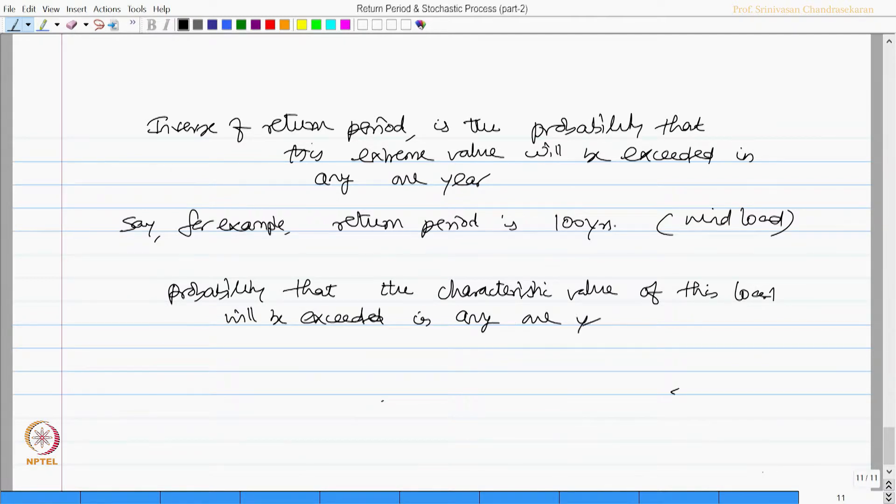
pyautogui.write('year by')
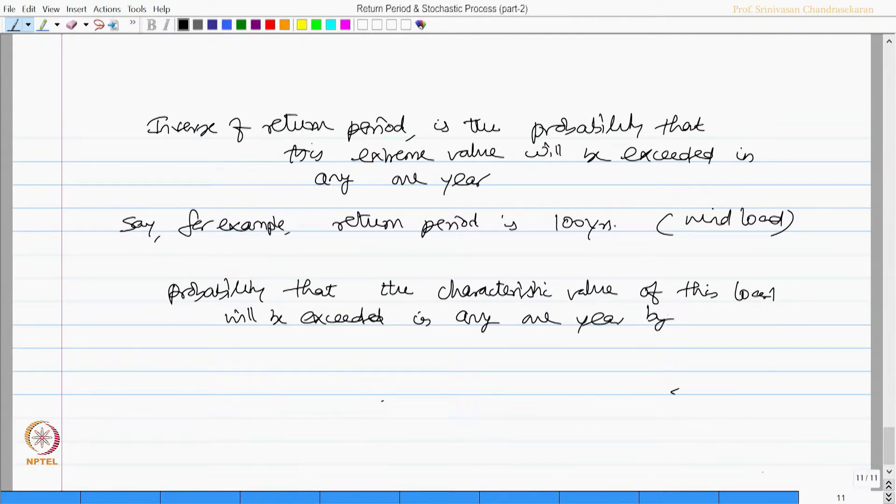
pyautogui.moveTo(435, 360); pyautogui.dragTo(446, 389)
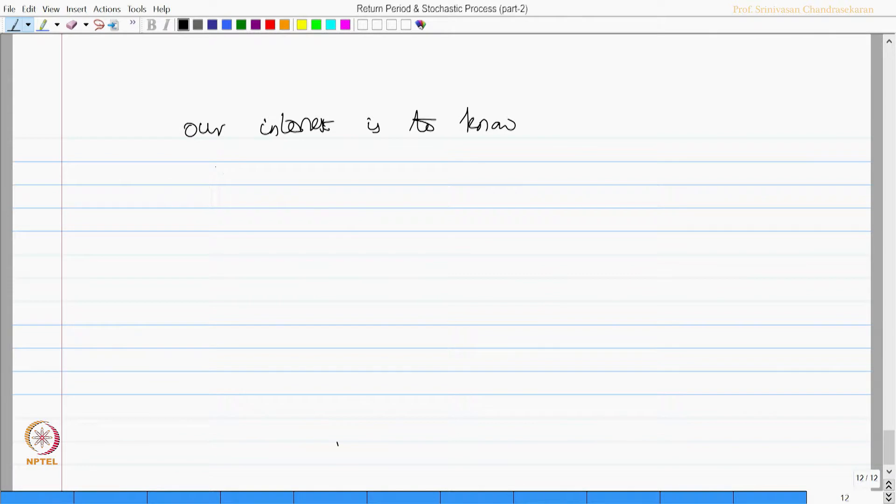
# - Write the aim: probability of design load exceedance during service life of the offshore platform
pyautogui.moveTo(246, 171); pyautogui.dragTo(249, 197)
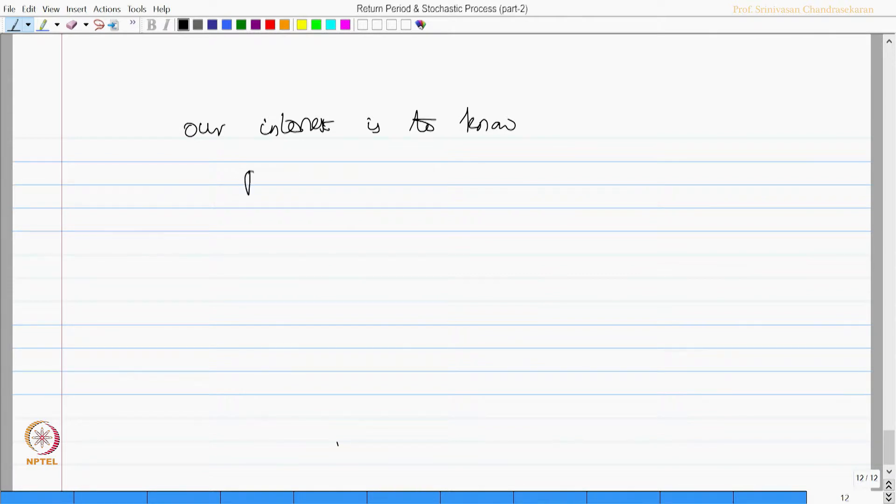
pyautogui.moveTo(246, 177); pyautogui.dragTo(308, 183)
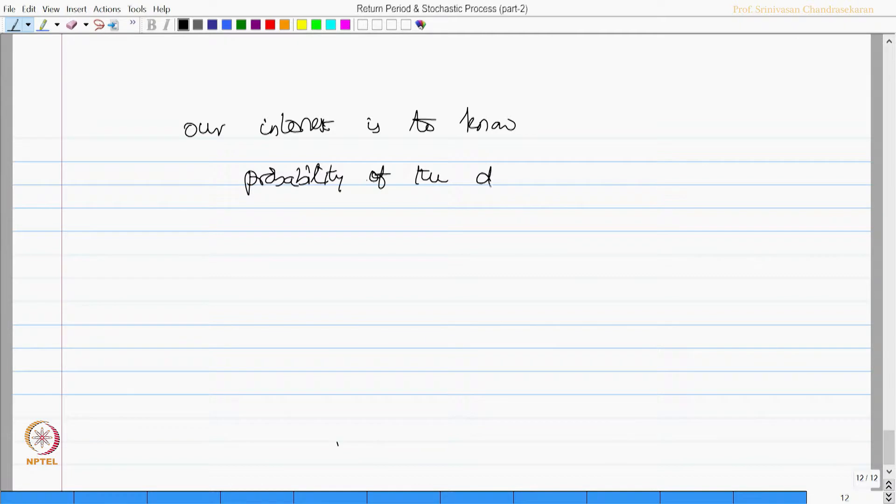
pyautogui.moveTo(492, 177); pyautogui.dragTo(540, 180)
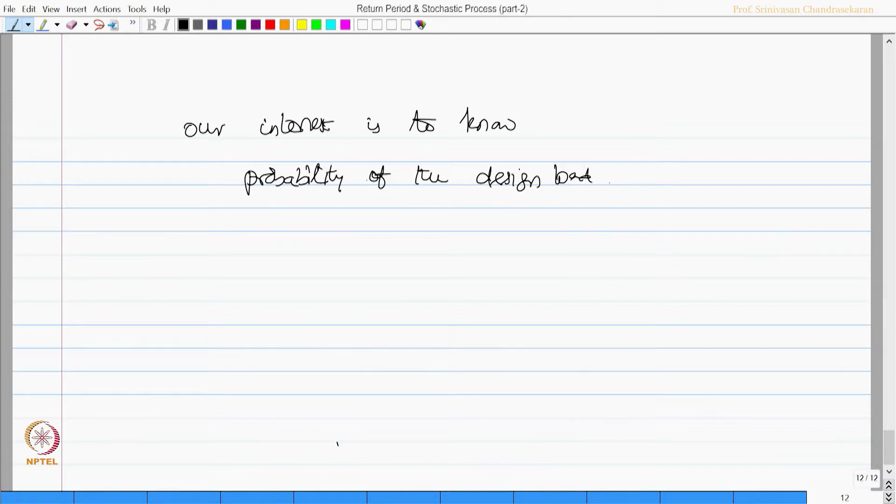
pyautogui.moveTo(609, 176); pyautogui.dragTo(657, 175)
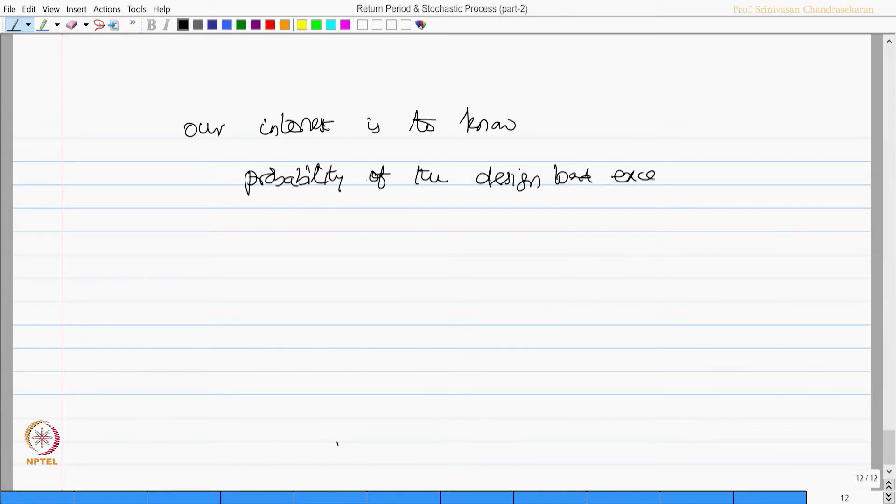
pyautogui.moveTo(657, 175); pyautogui.dragTo(734, 180)
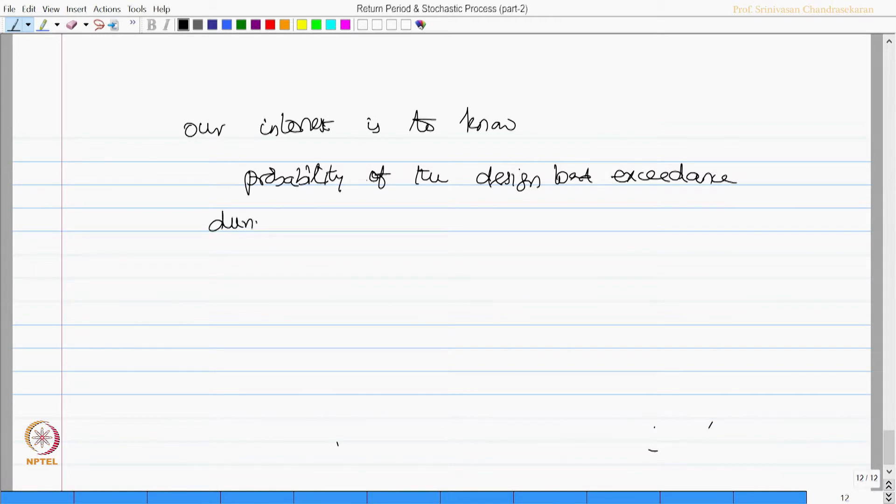
pyautogui.moveTo(235, 223); pyautogui.dragTo(331, 223)
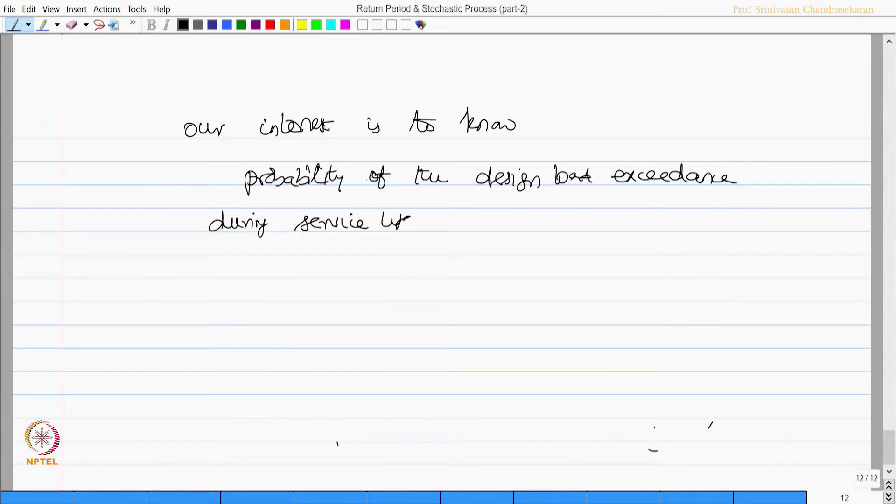
pyautogui.moveTo(400, 222); pyautogui.dragTo(480, 221)
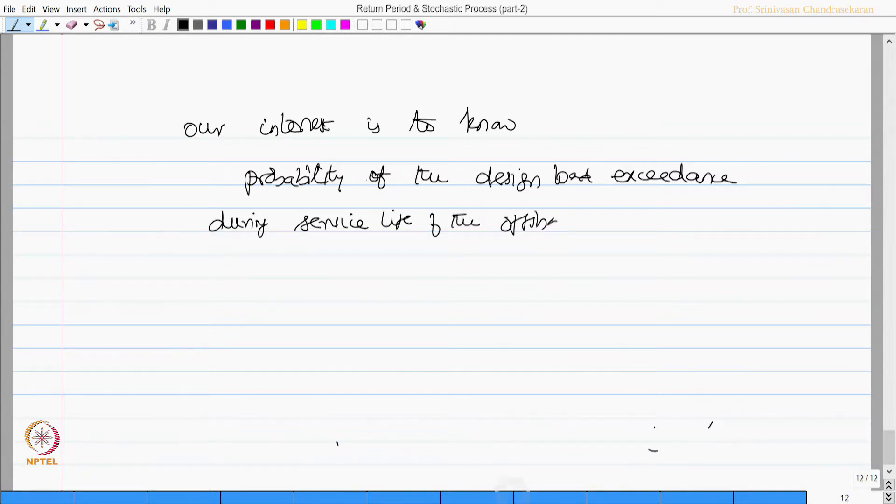
pyautogui.write('platform.')
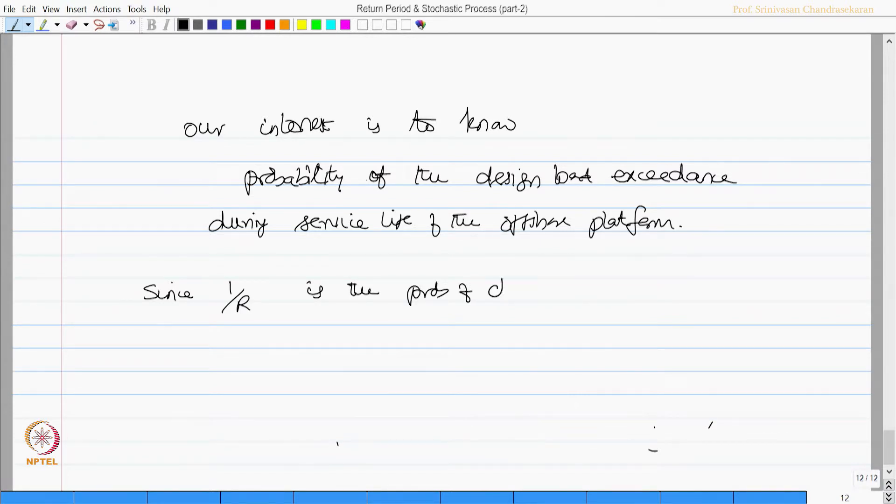
# - Note 1/R is the probability the characteristic load is exceeded in one year, over an n-year service life
pyautogui.write('characte')
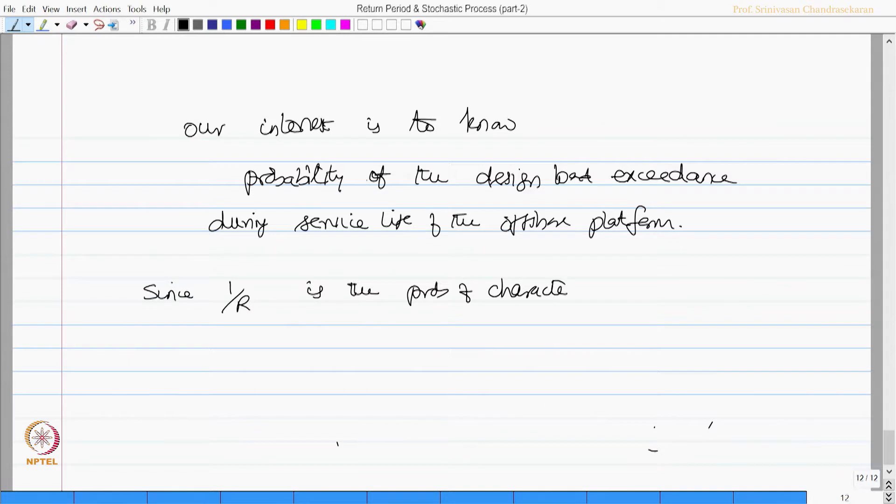
pyautogui.moveTo(566, 290); pyautogui.dragTo(611, 293)
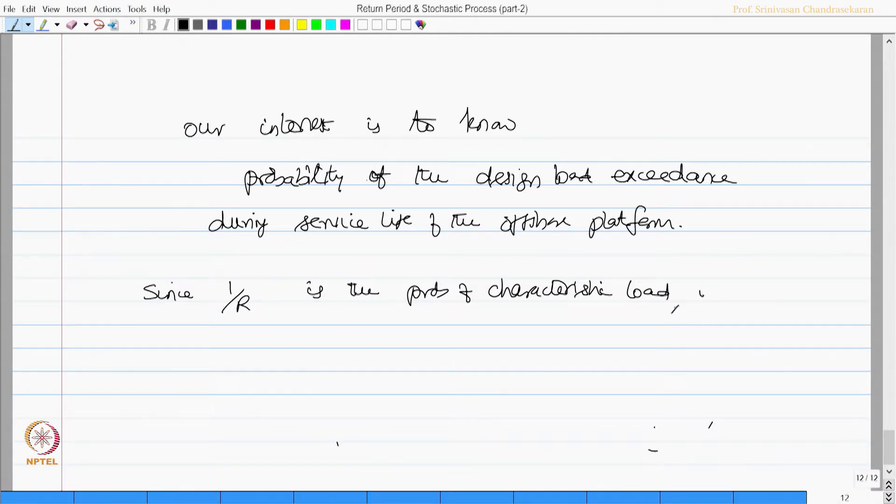
pyautogui.write('which')
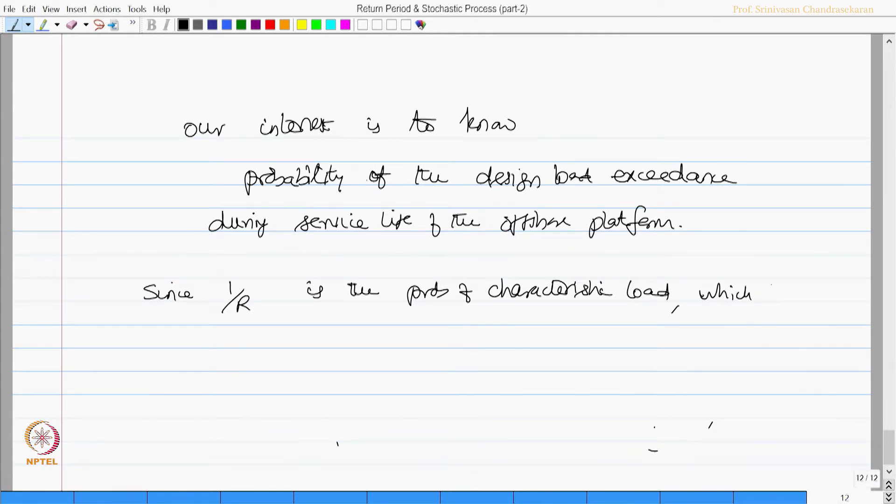
pyautogui.write('will be')
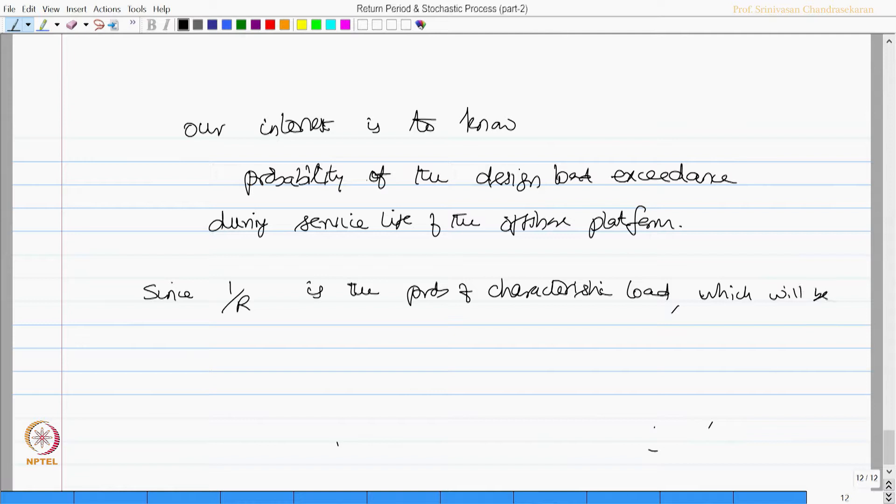
pyautogui.moveTo(280, 343); pyautogui.dragTo(294, 328)
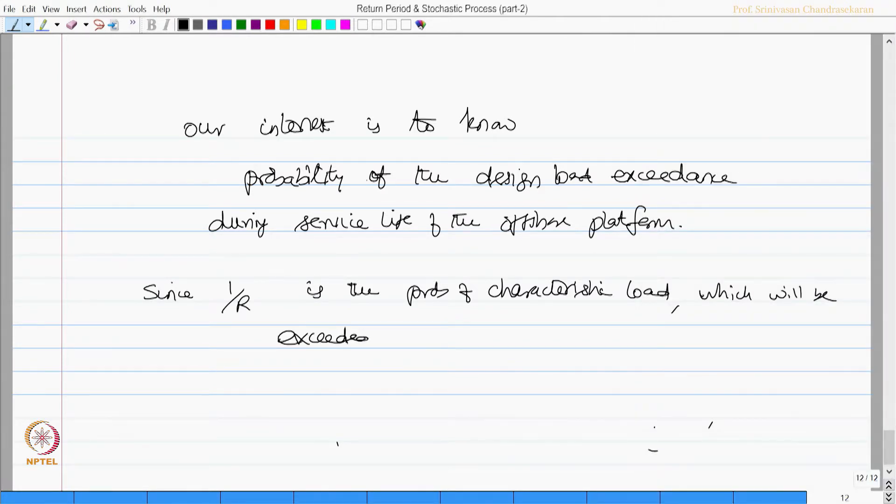
pyautogui.write('in any one year,')
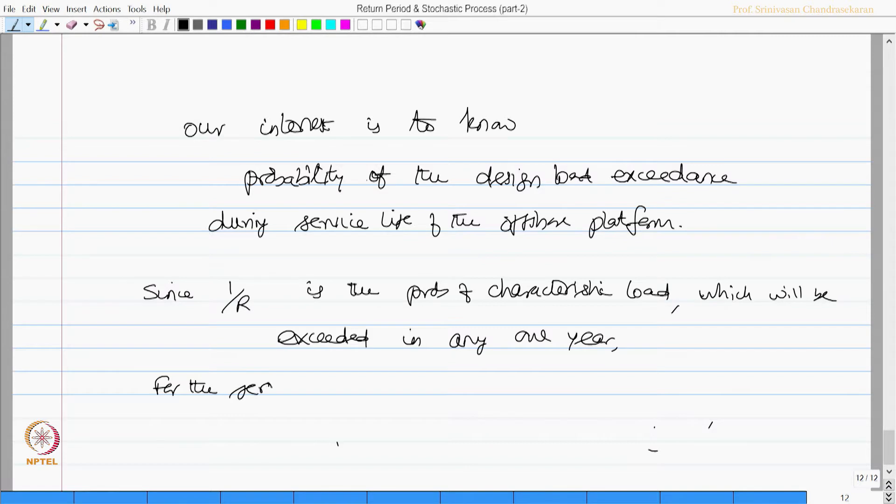
pyautogui.write('service life of the r')
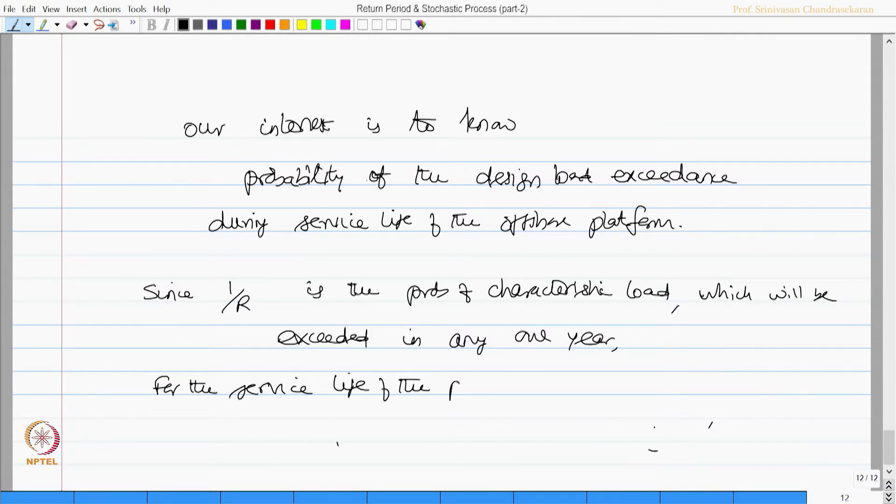
pyautogui.write("platform of n'")
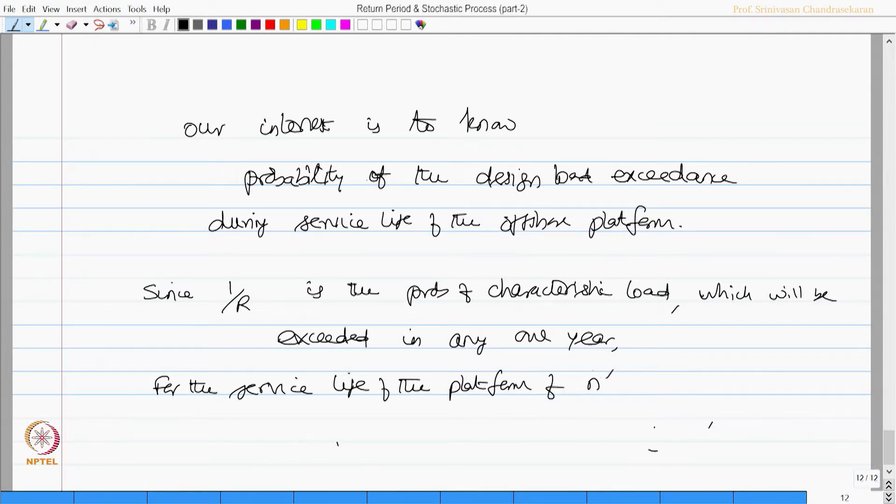
pyautogui.click(640, 386)
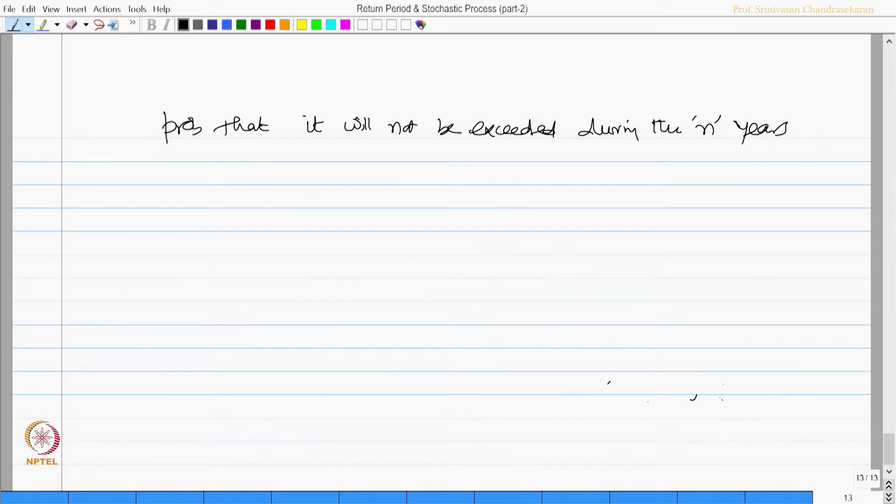
# - Write that non-exceedance during n years is given by (1 − 1/R)^n
pyautogui.moveTo(201, 160); pyautogui.dragTo(309, 158)
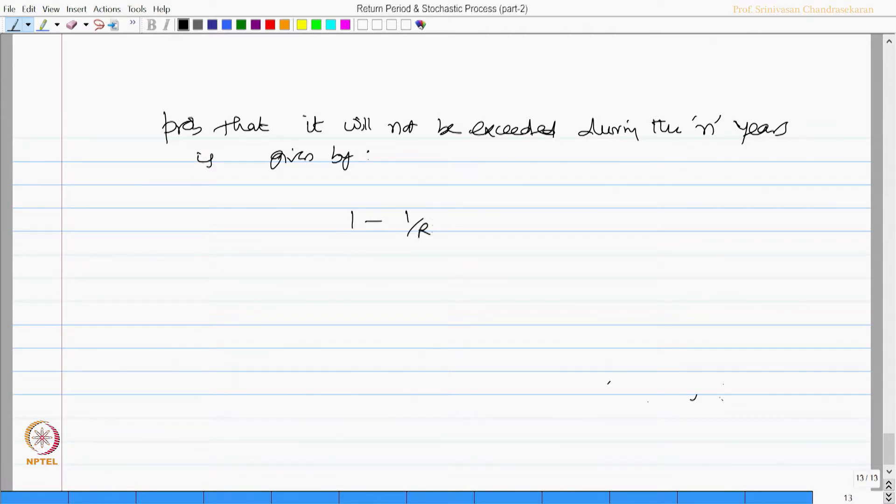
pyautogui.moveTo(337, 206); pyautogui.dragTo(445, 234)
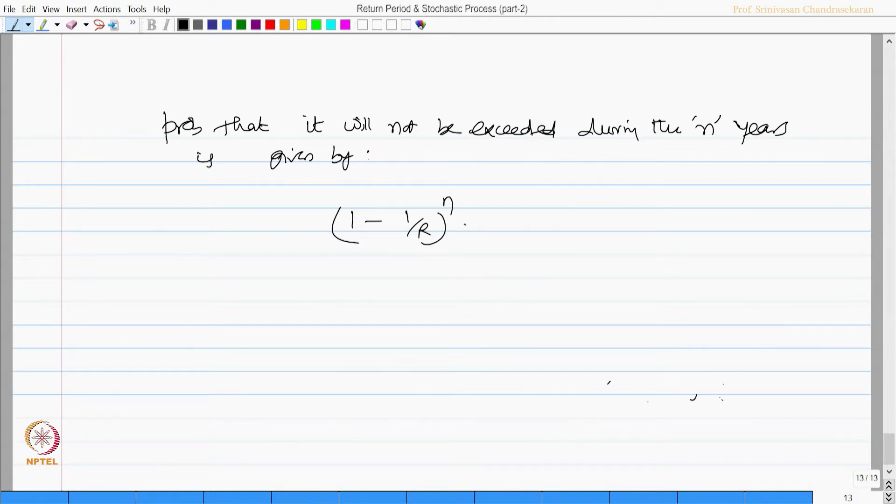
pyautogui.moveTo(475, 139); pyautogui.dragTo(529, 139)
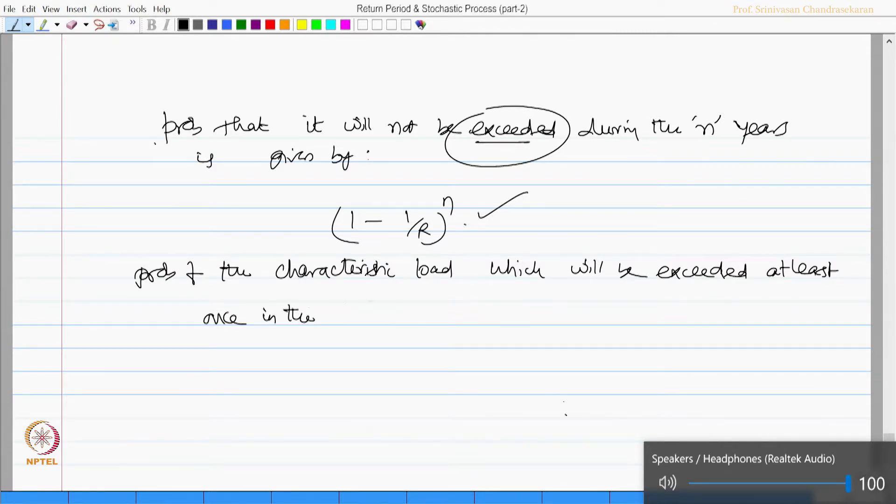
# - Write exceedance at least once in the platform's life time as Pn = 1 − (1 − 1/R)^n
pyautogui.write('life time')
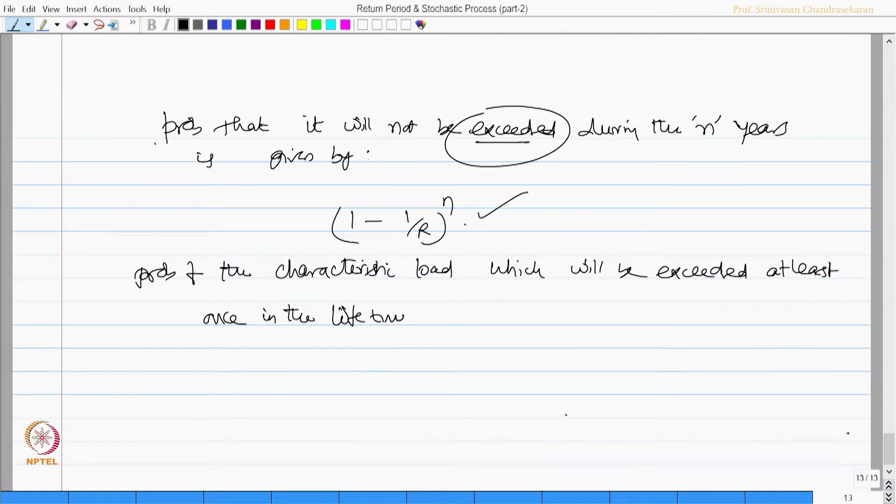
pyautogui.moveTo(420, 317); pyautogui.dragTo(563, 320)
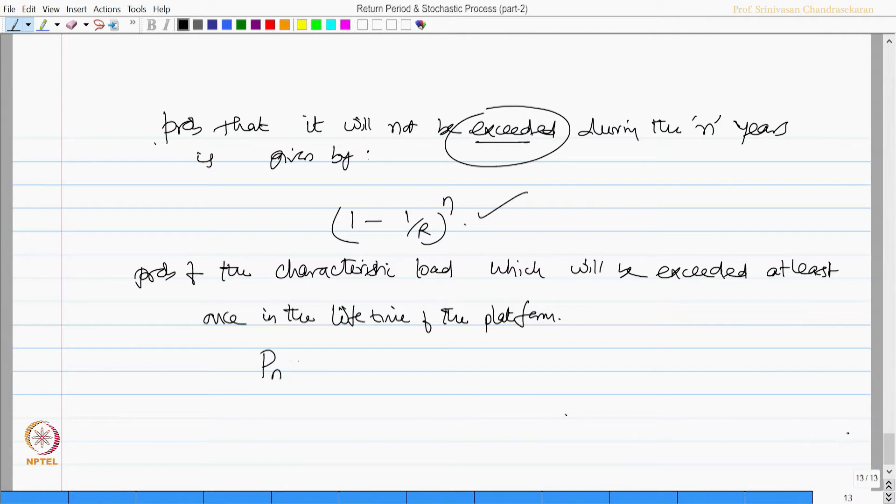
pyautogui.write('= 1 -')
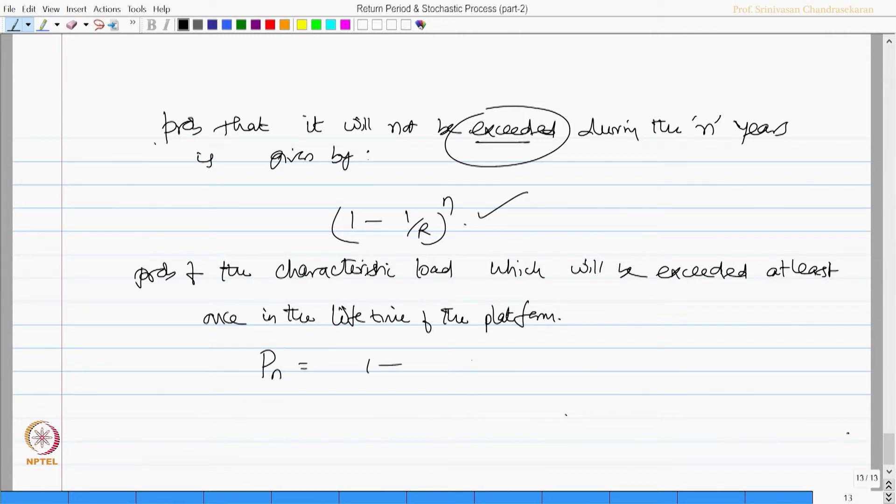
pyautogui.write('1-1/R)^n')
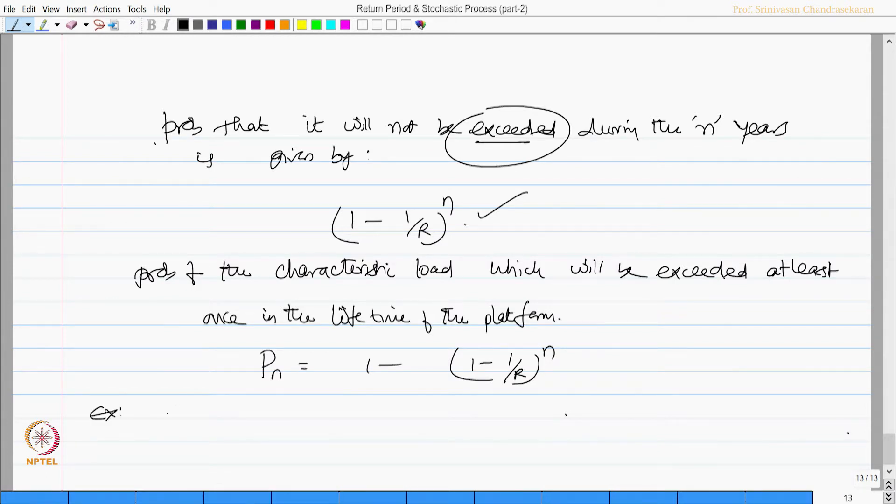
# - Write the example R = 50 years, n = 20 years, P20 = 1 − (1 − 1/50)^20 = 0.33, double-underlining 0.33
pyautogui.write('Return period = 50y = R')
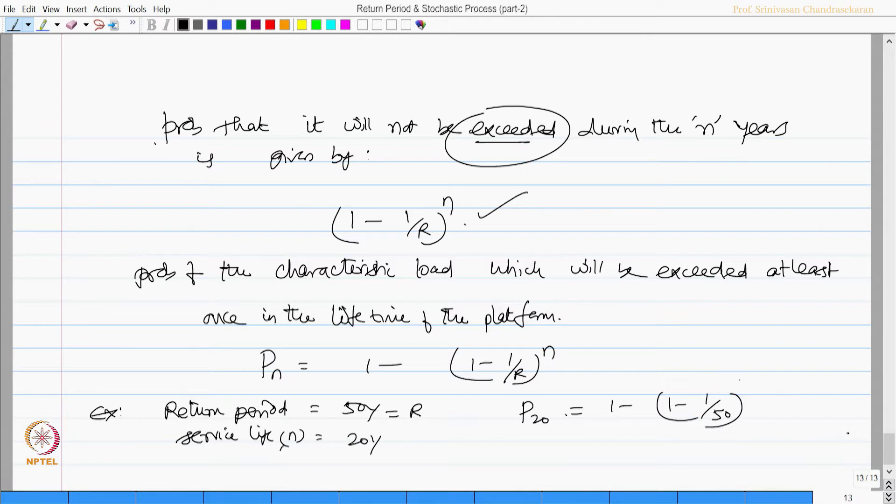
pyautogui.write('20')
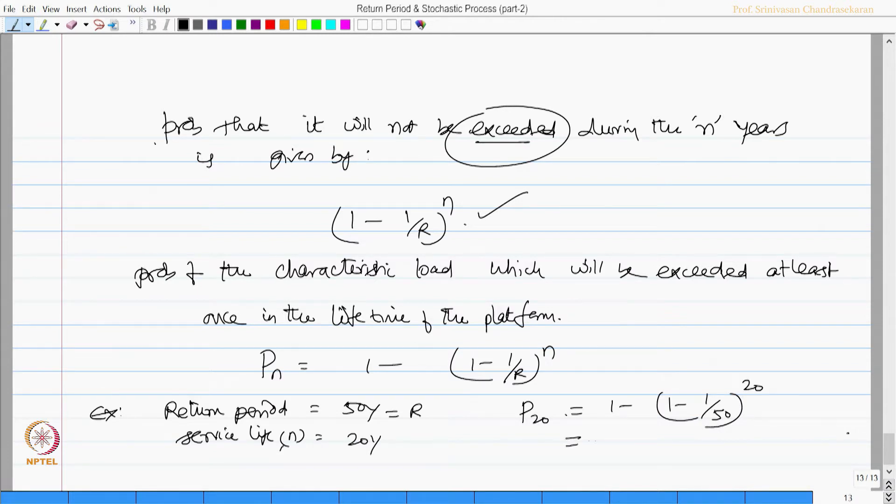
pyautogui.write('0.33')
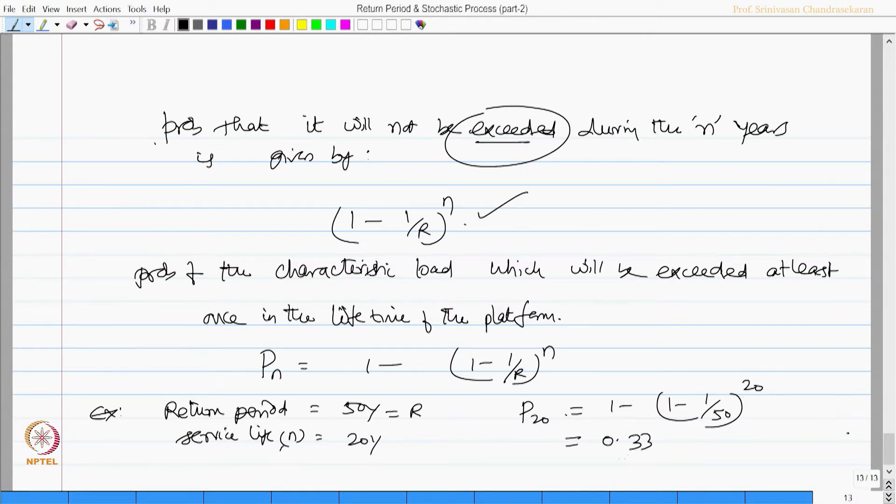
pyautogui.moveTo(603, 457); pyautogui.dragTo(663, 457)
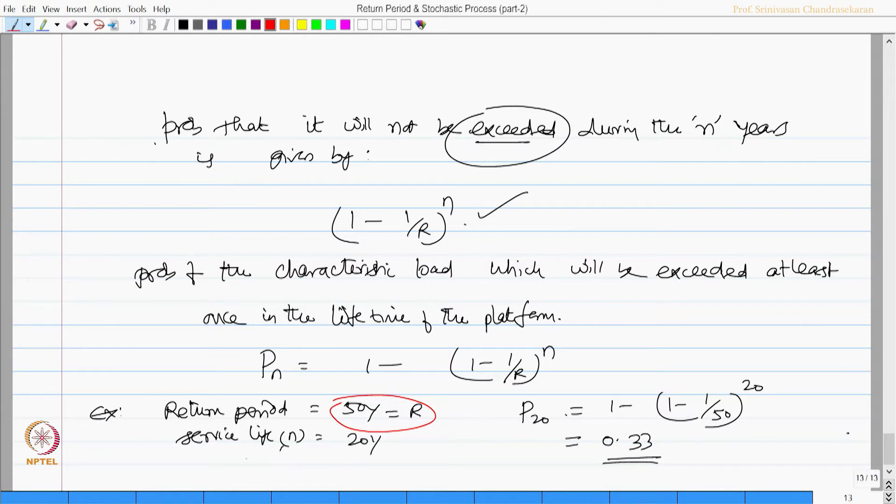
# - Underline 'service life (n) = 20y' in red and move on to blank page 14
pyautogui.moveTo(239, 463); pyautogui.dragTo(389, 463)
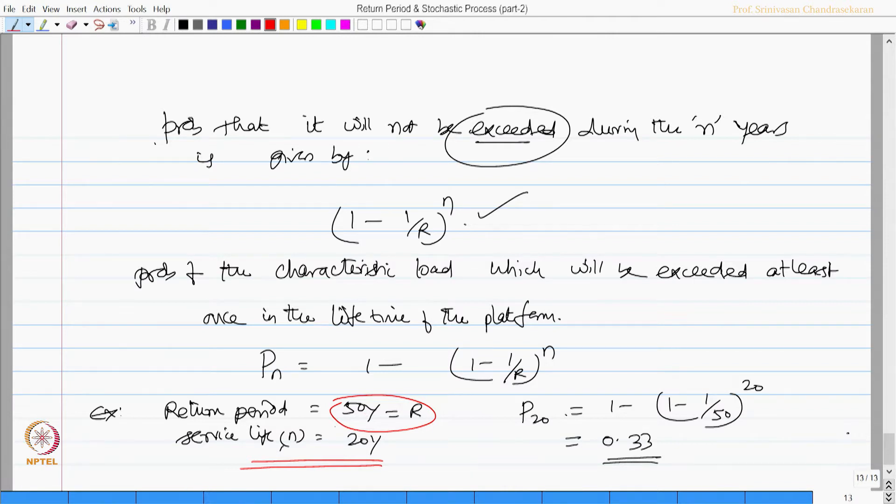
pyautogui.moveTo(566, 435); pyautogui.dragTo(680, 457)
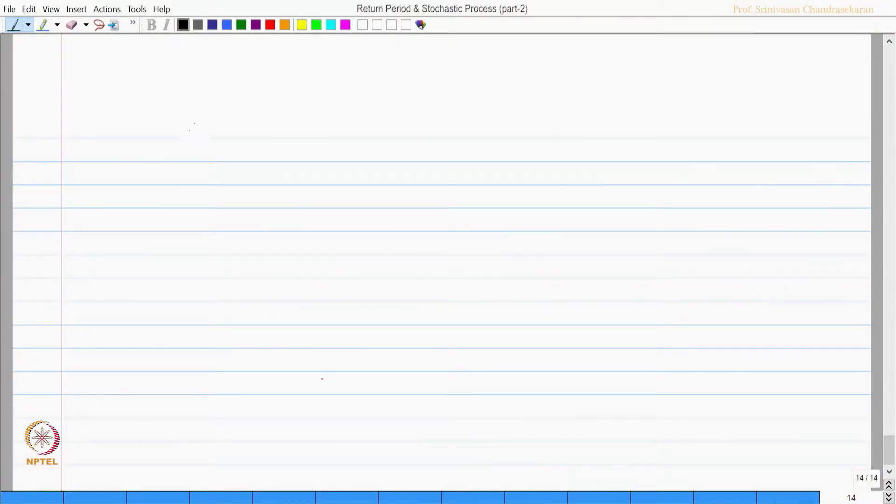
# - Write that X(t) is a stochastic process if it is a random variable for each t in an interval
pyautogui.moveTo(183, 126); pyautogui.dragTo(297, 129)
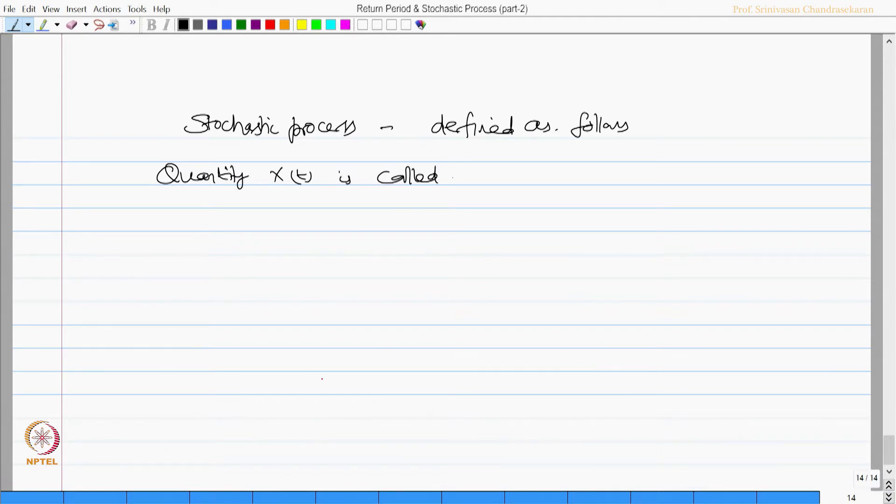
pyautogui.moveTo(469, 174); pyautogui.dragTo(538, 174)
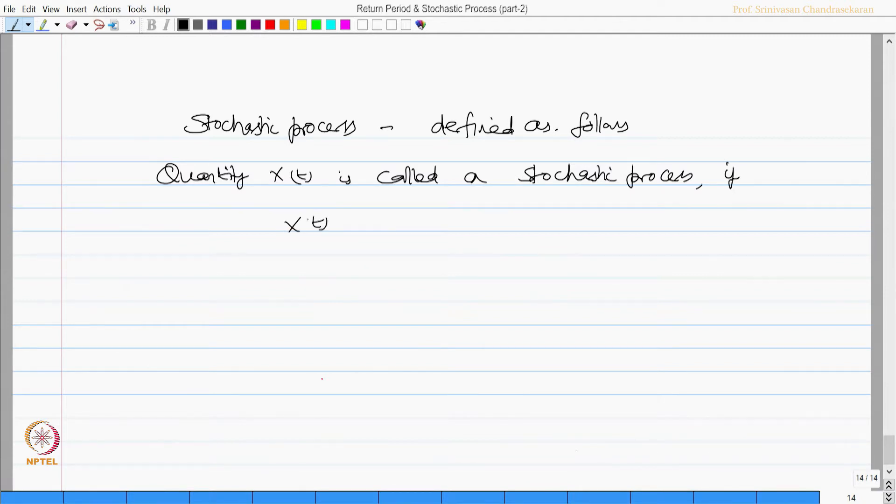
pyautogui.write('is a')
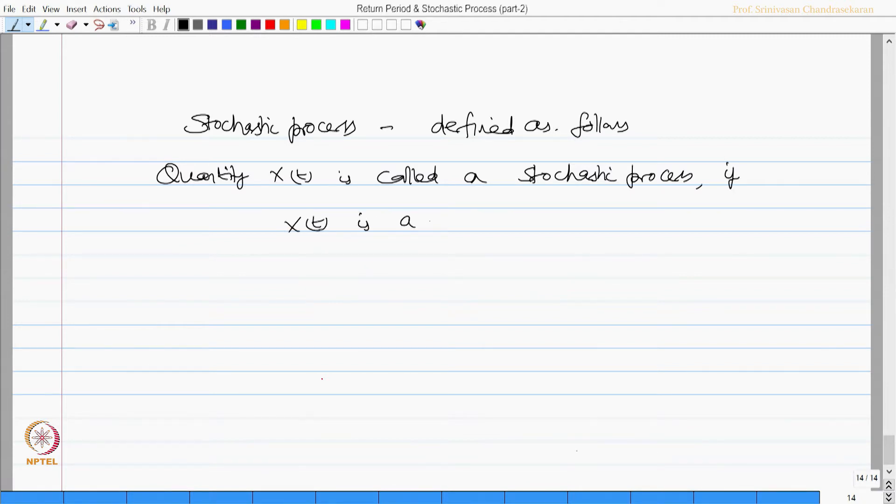
pyautogui.write('random variable for each value of t,')
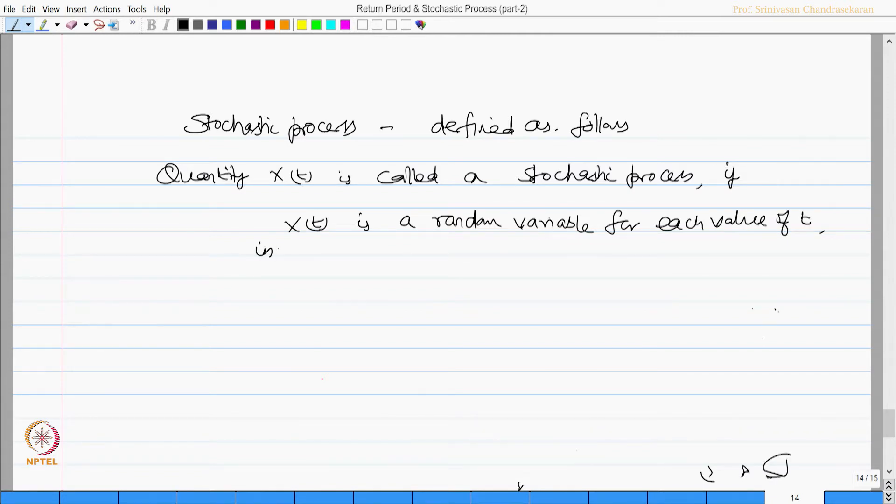
pyautogui.write('an interval (a,b')
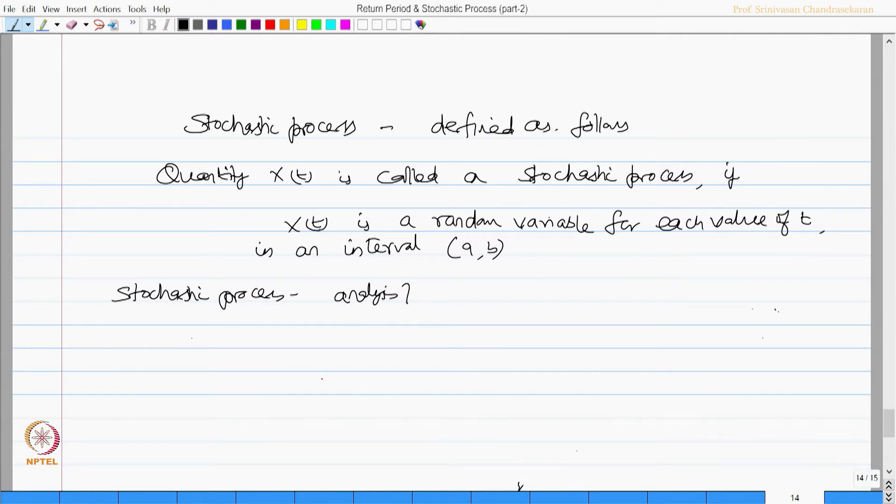
# - Write interval (a, b) and why an offshore platform is dynamic: loads, time-varying, non-linear; start page 15
pyautogui.moveTo(189, 337); pyautogui.dragTo(240, 343)
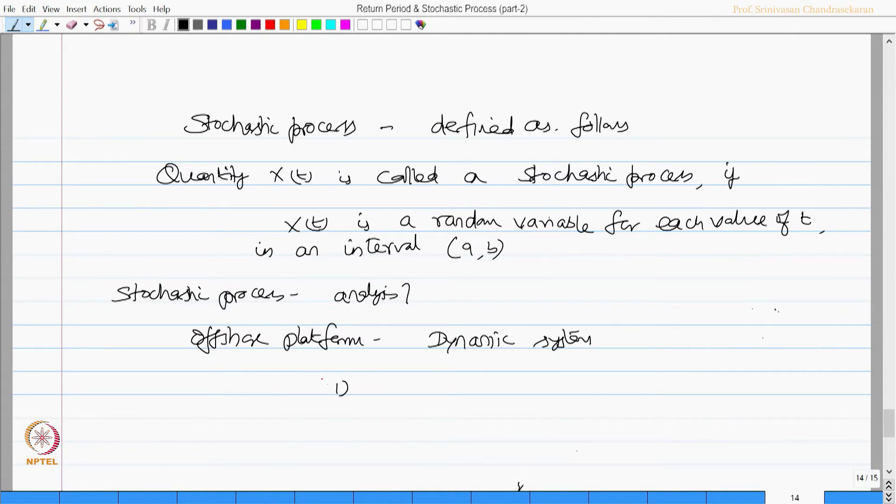
pyautogui.write('load is time-variant (wind, wave')
pyautogui.write('(2) response is also ')
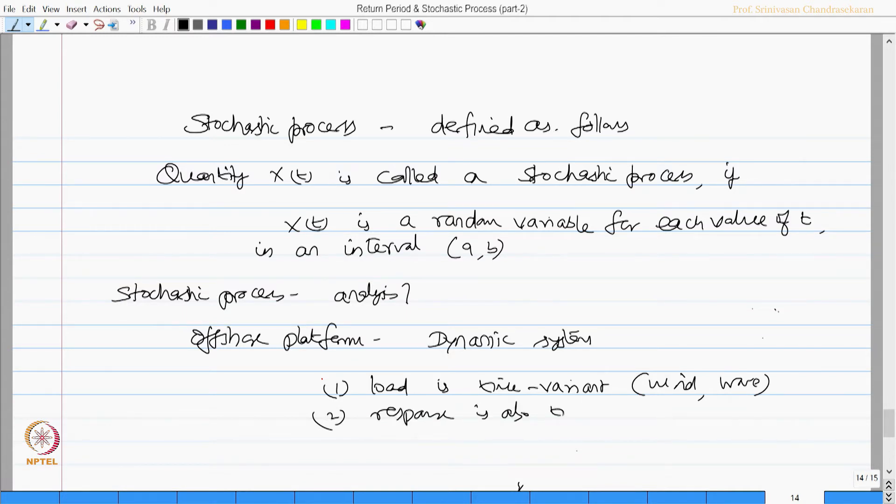
pyautogui.write('time-variant')
pyautogui.write('(3) system exhibits')
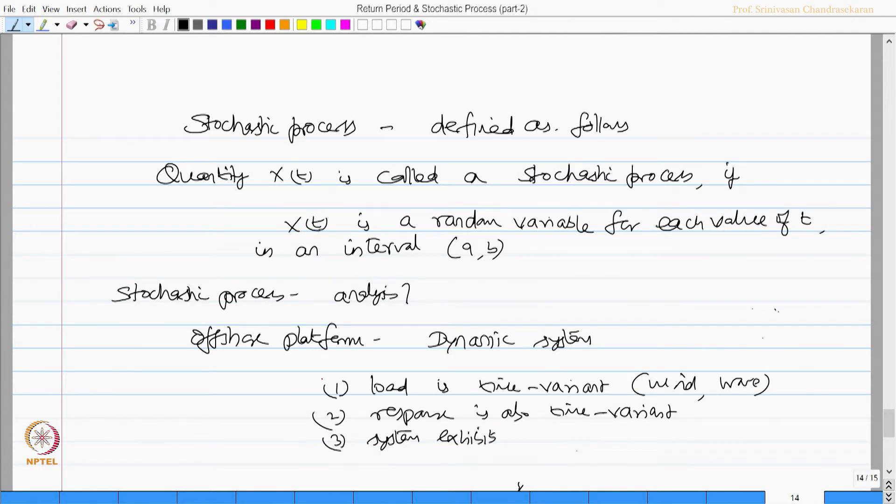
pyautogui.write('Non-Lin')
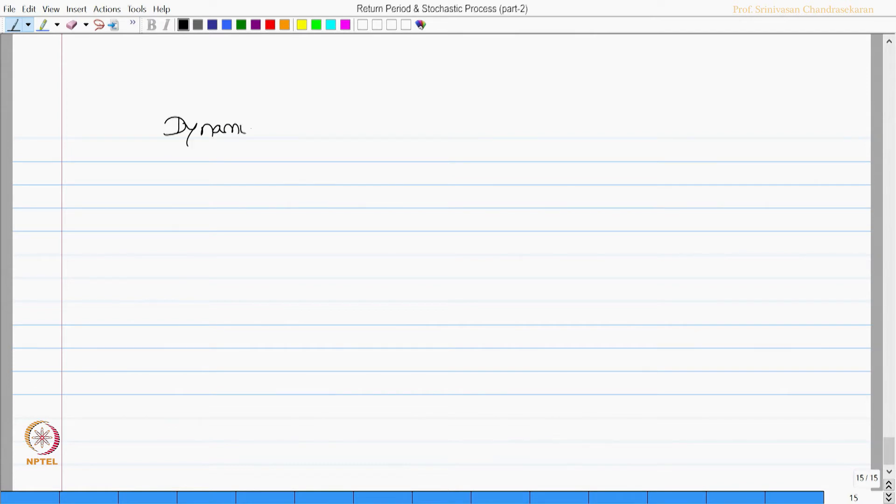
# - Underline 'Dynamic analysis', branch it into (1) and (2), and describe deterministic analysis
pyautogui.moveTo(246, 129); pyautogui.dragTo(349, 129)
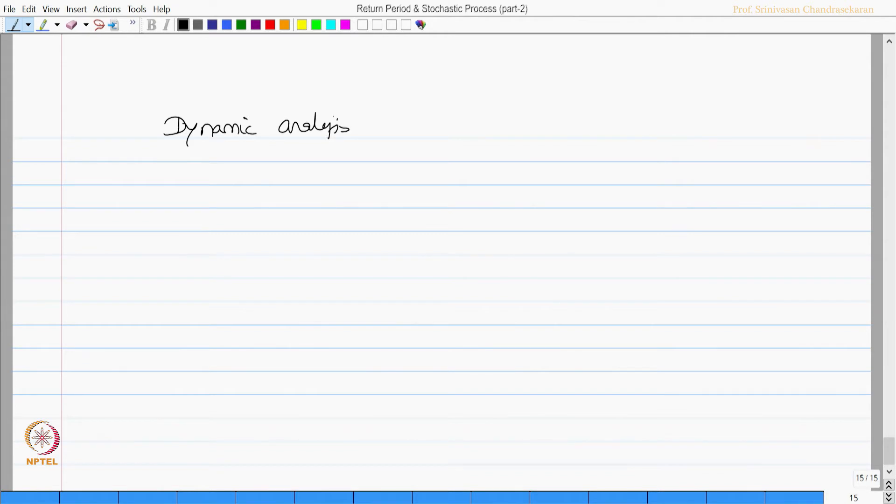
pyautogui.moveTo(172, 138); pyautogui.dragTo(365, 132)
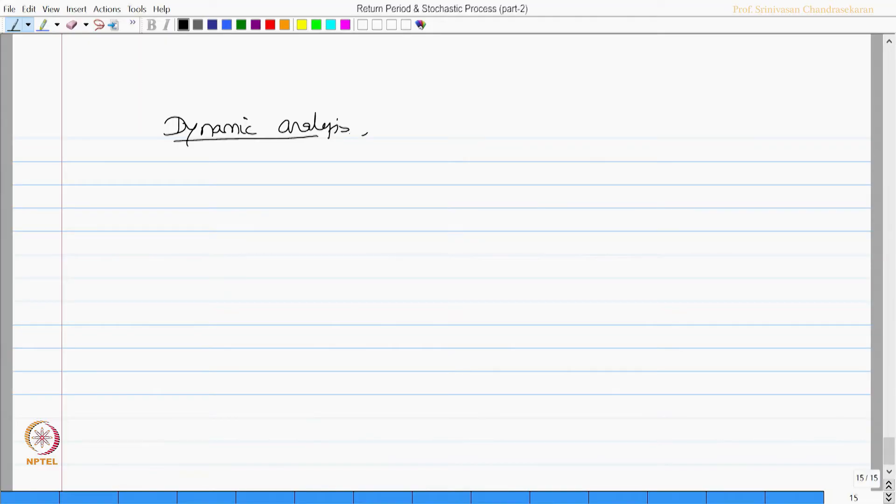
pyautogui.moveTo(384, 135); pyautogui.dragTo(466, 101)
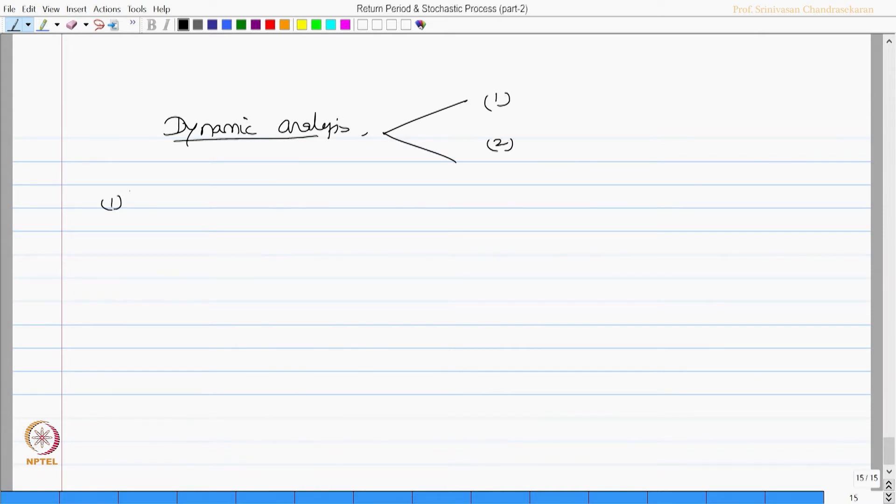
pyautogui.write('det')
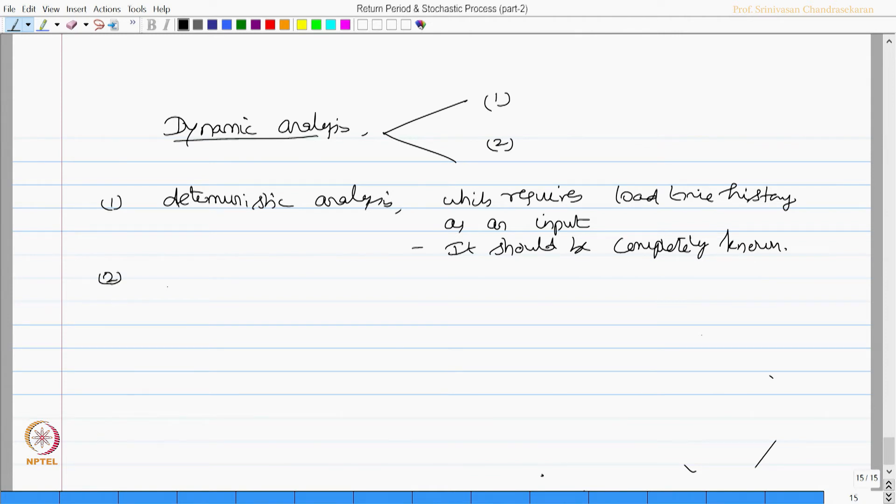
# - Write '(2) Stochastic analysis – loads specified only statistically' and add page 16
pyautogui.write('Stocho')
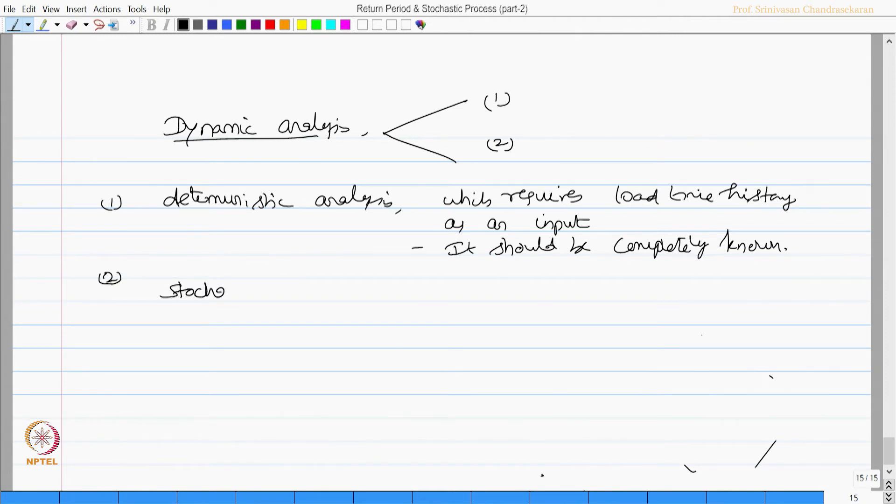
pyautogui.write('Stochastic analysis')
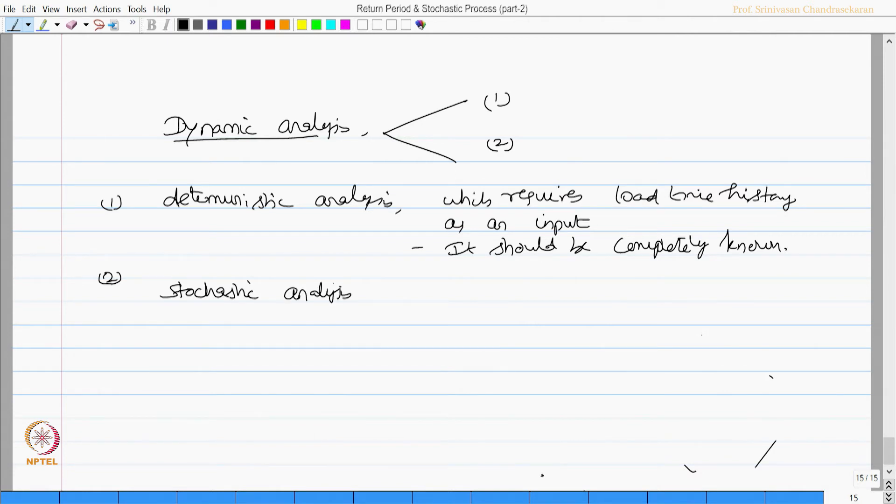
pyautogui.moveTo(370, 293); pyautogui.dragTo(384, 293)
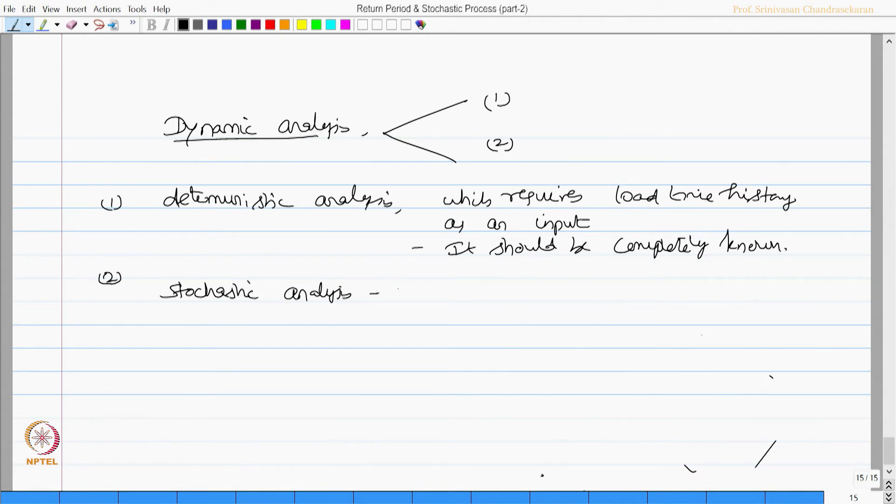
pyautogui.write('only statistical concepts are used to')
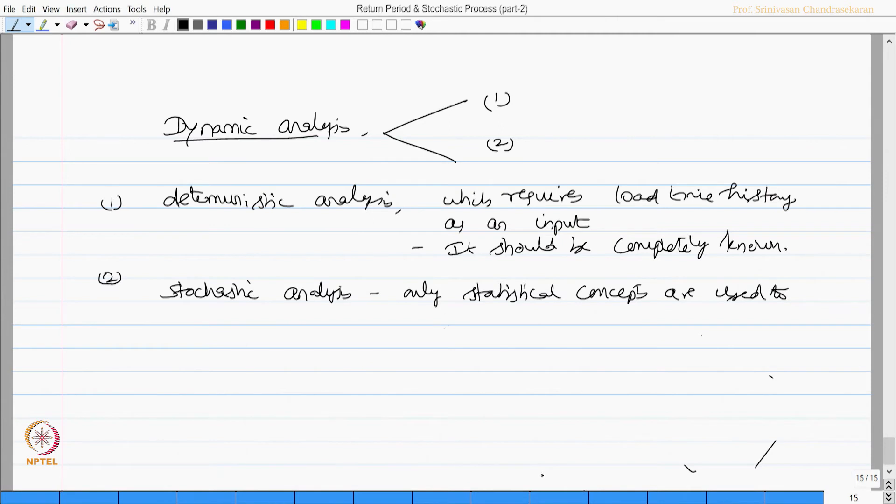
pyautogui.moveTo(435, 319); pyautogui.dragTo(600, 320)
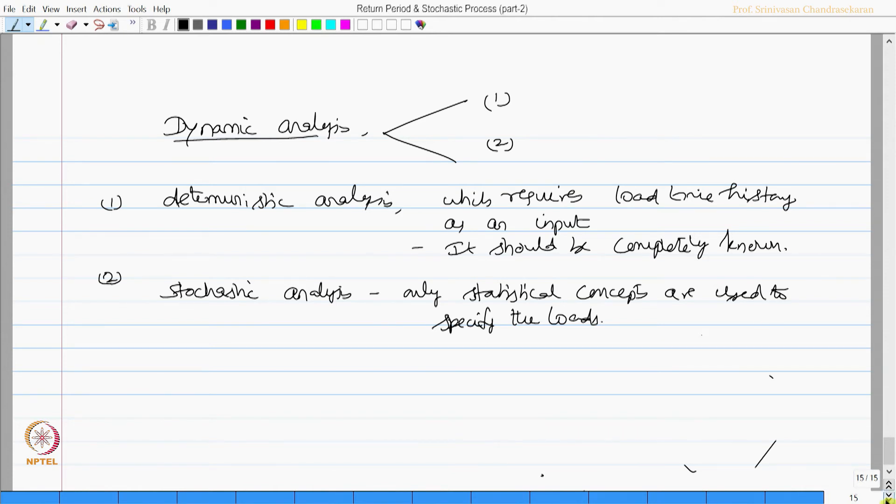
pyautogui.click(889, 486)
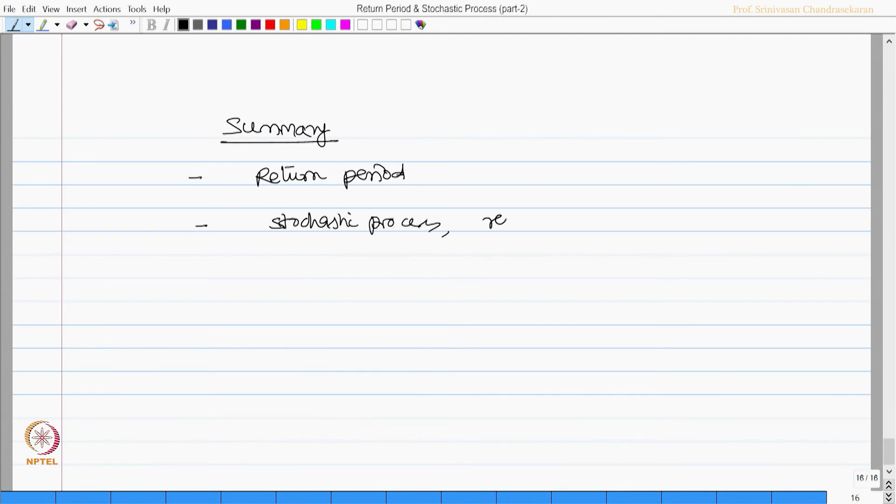
# - List return period's bases (1)–(3) and note stochastic analysis as an alternative for dynamic analysis
pyautogui.moveTo(486, 222); pyautogui.dragTo(580, 222)
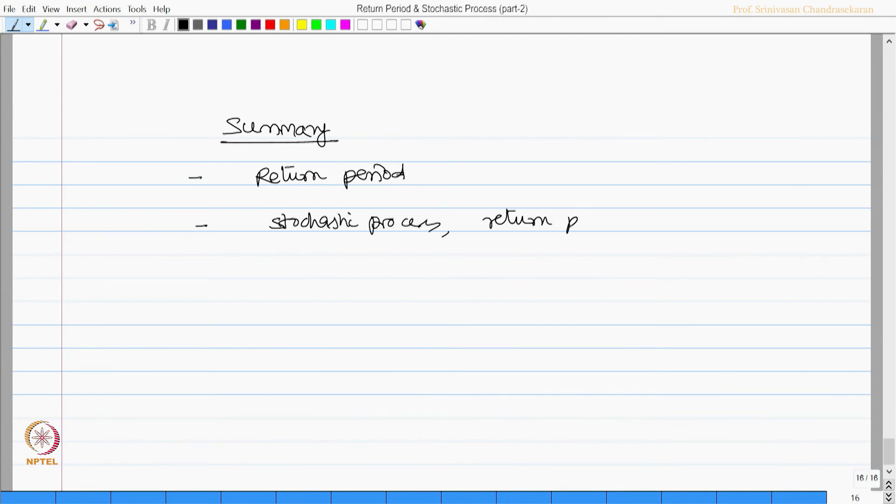
pyautogui.write('period plays a vital role')
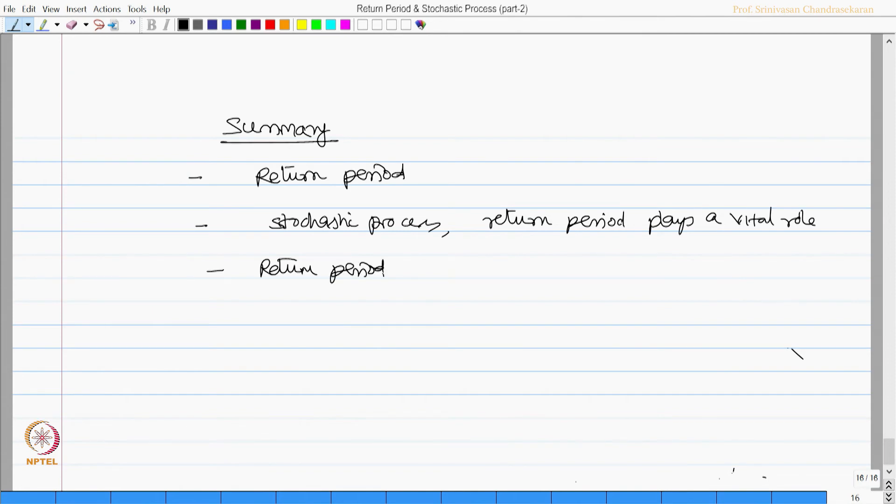
pyautogui.write('(1) based on prob of exceedance')
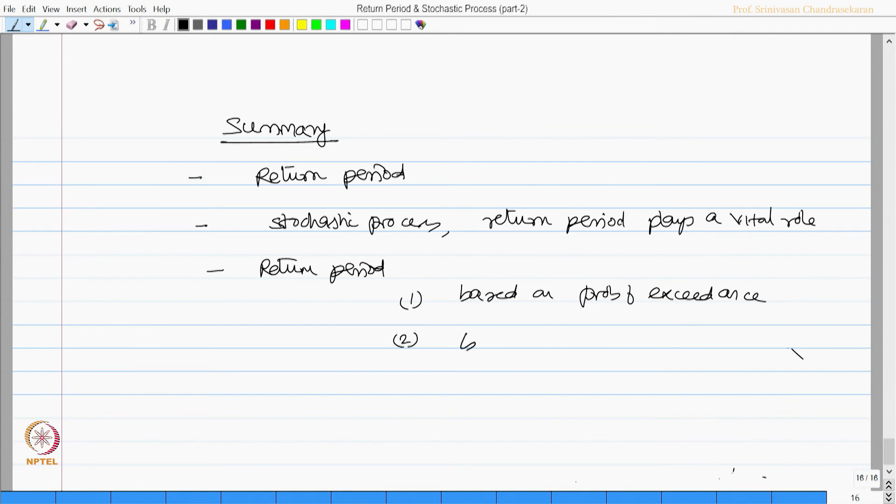
pyautogui.write('based a')
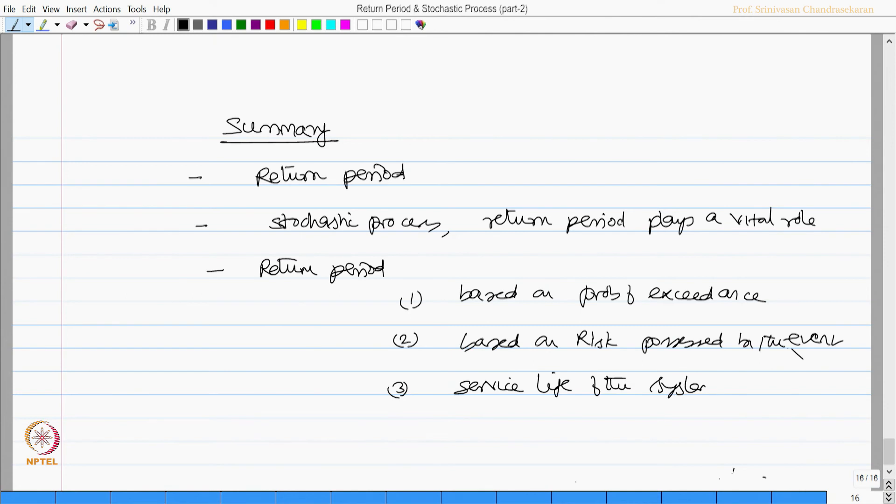
pyautogui.write('System')
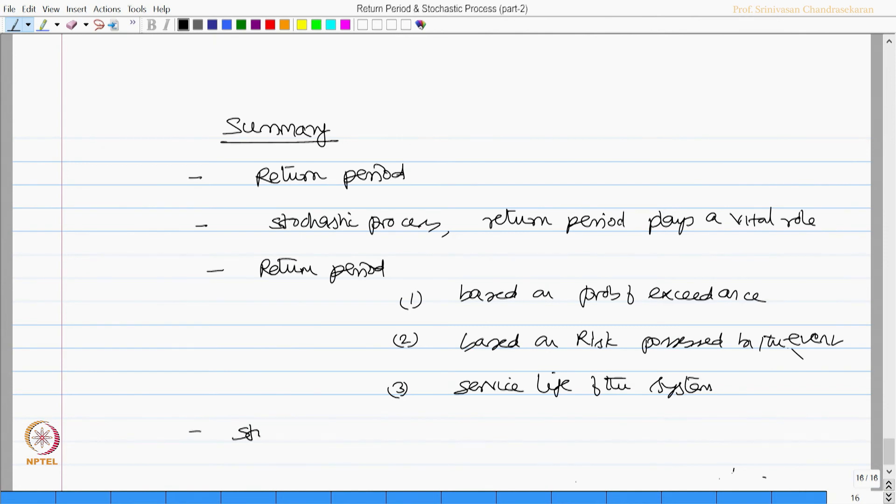
pyautogui.write('Stochastic analysis is an alternative for')
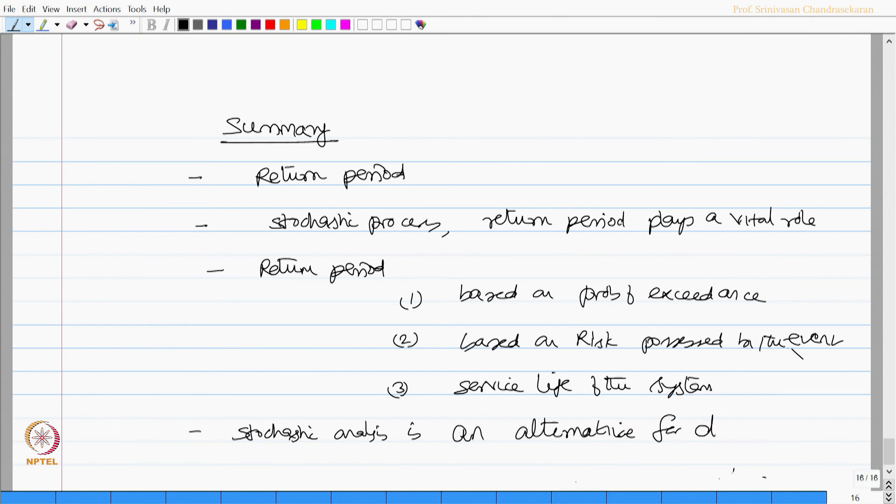
pyautogui.write('dynamic ands.')
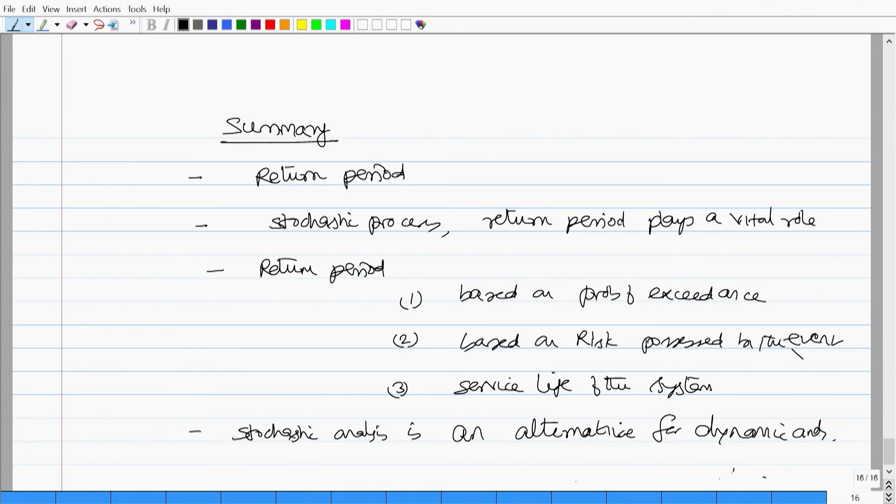